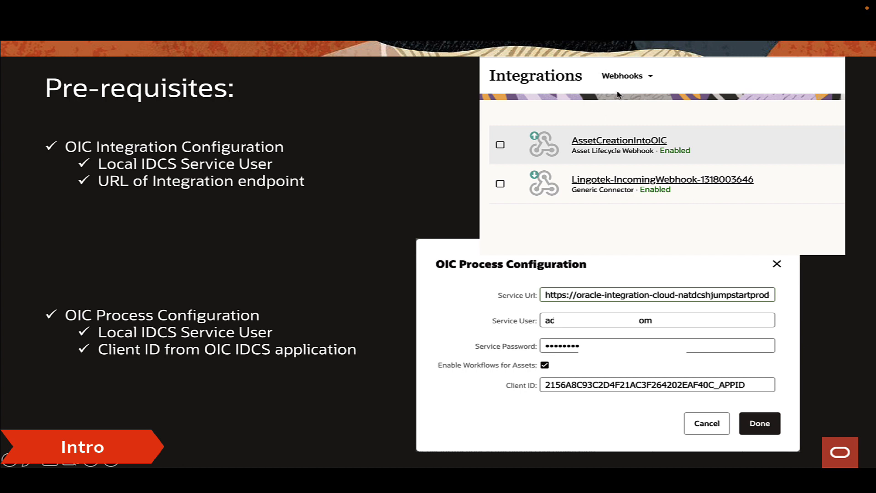
mouse_move(485, 149)
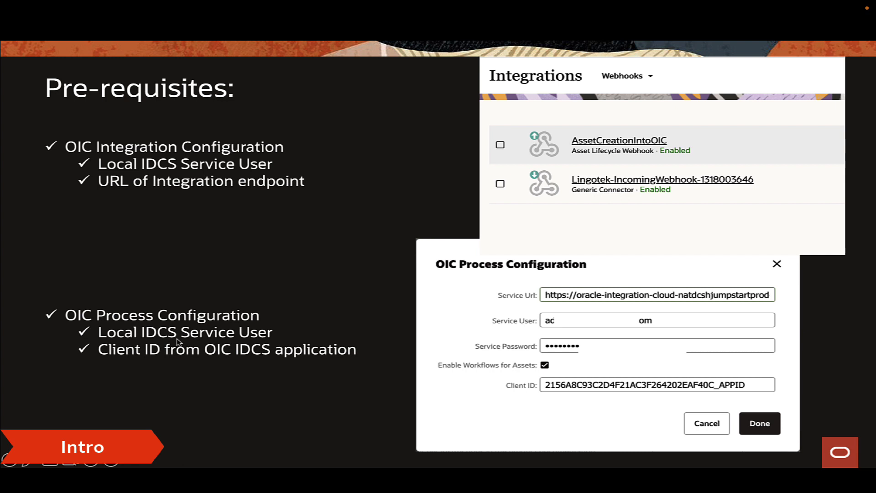
mouse_move(615, 301)
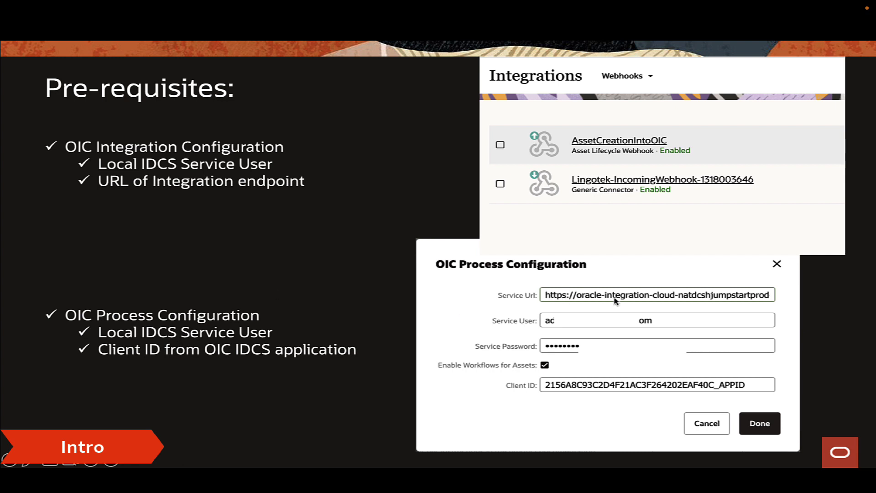
mouse_move(580, 349)
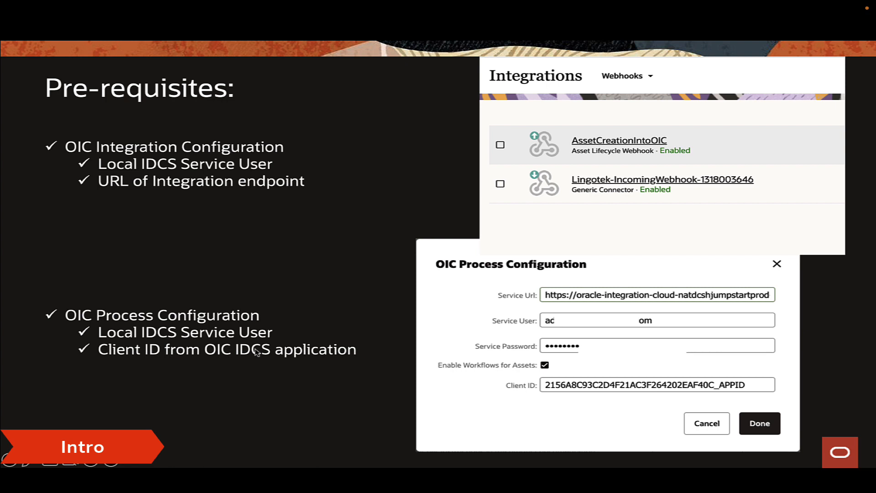
mouse_move(146, 363)
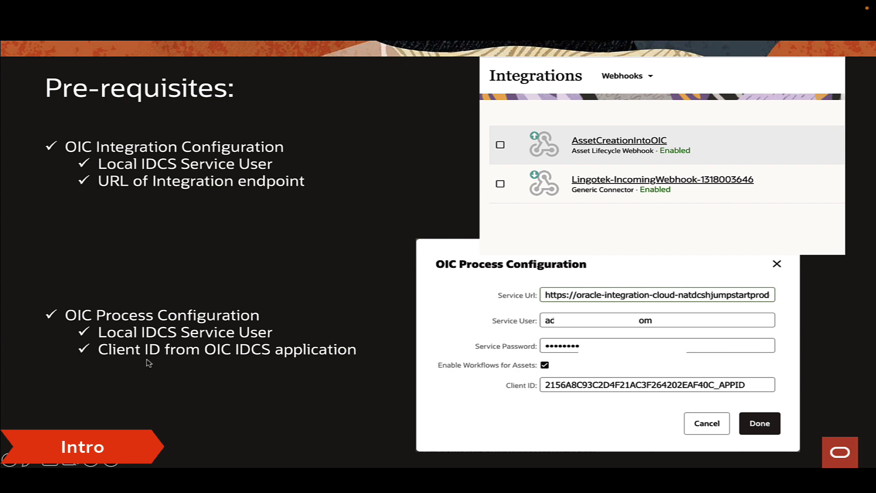
mouse_move(182, 363)
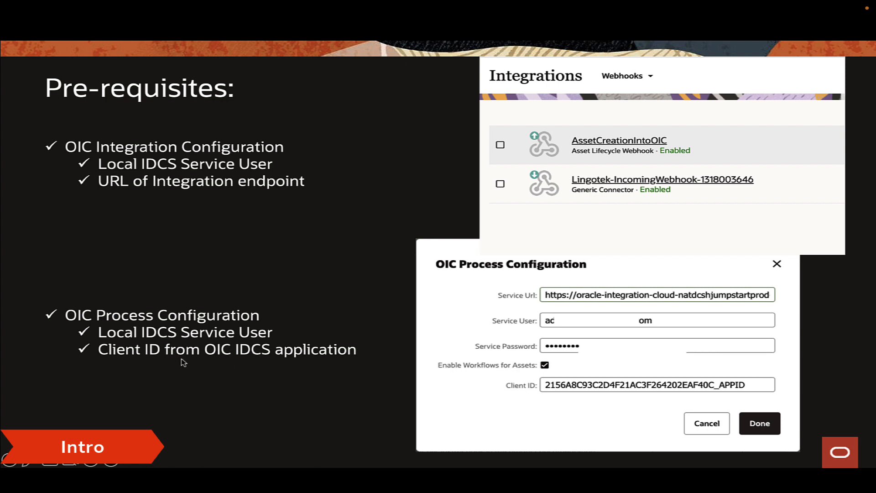
mouse_move(307, 361)
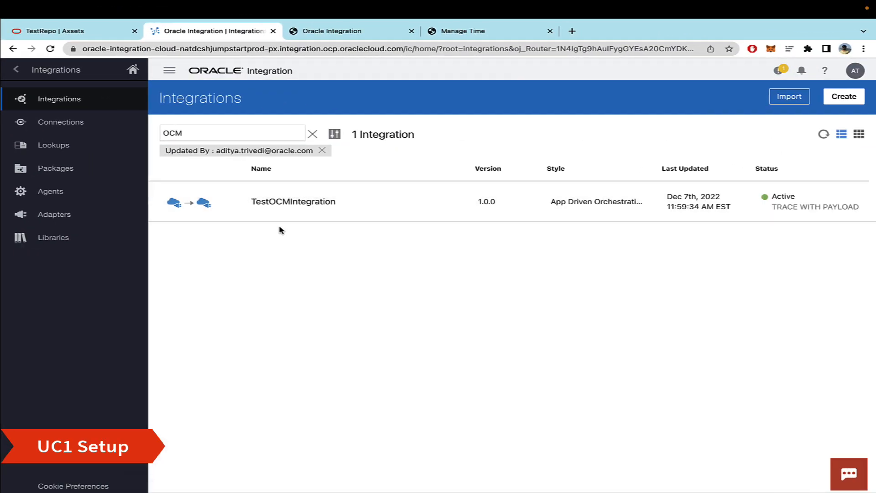
mouse_move(273, 280)
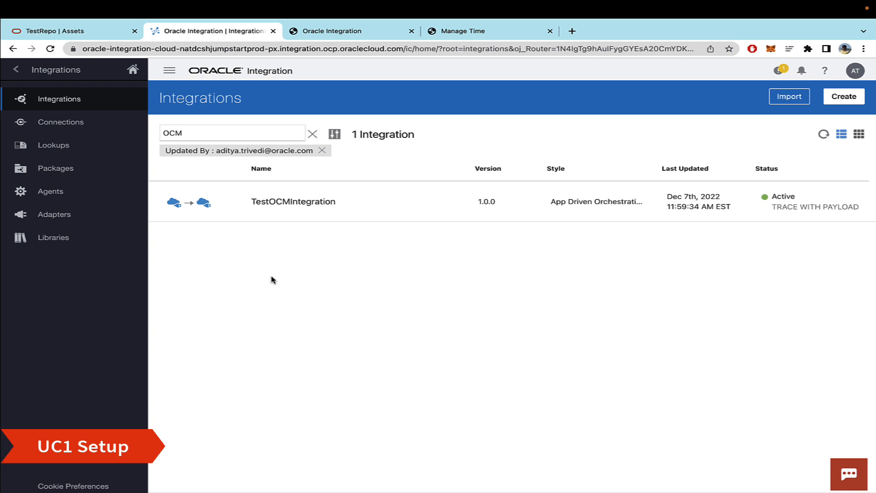
mouse_move(273, 264)
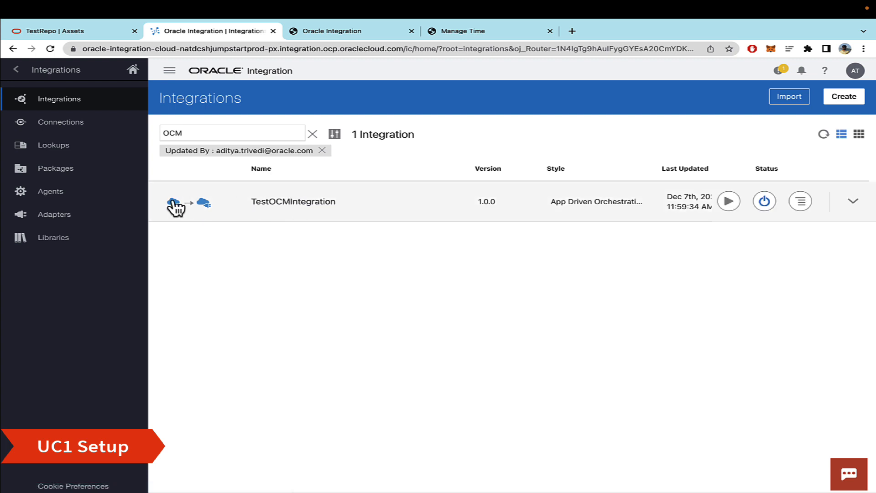
mouse_move(175, 203)
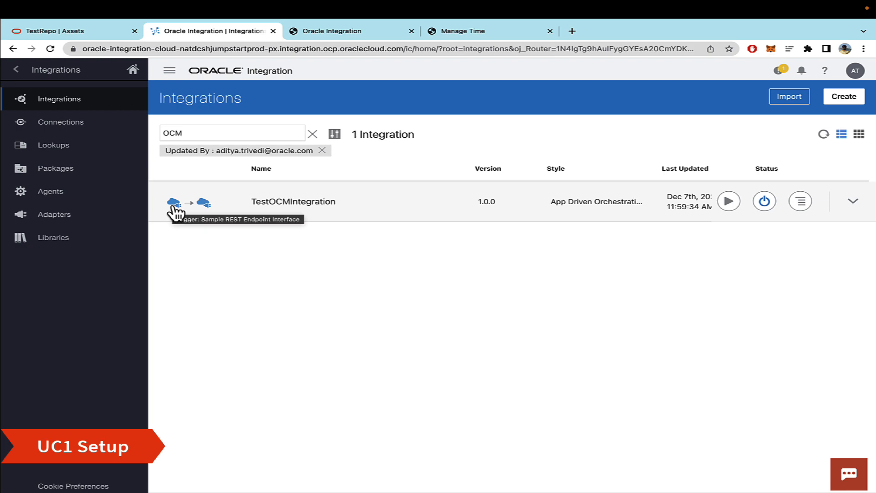
Step: View TestOCMIntegration's ClassifyFile endpoint metadata, then return to the empty TestRepo assets
click(728, 200)
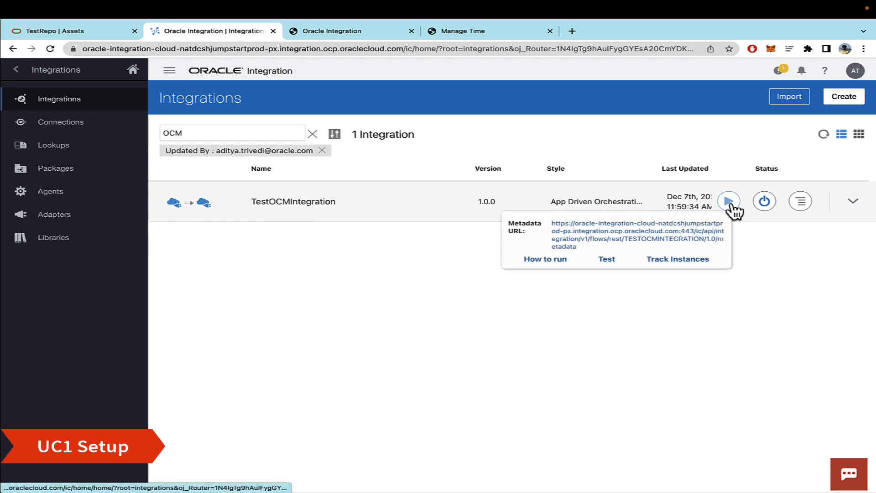
click(634, 233)
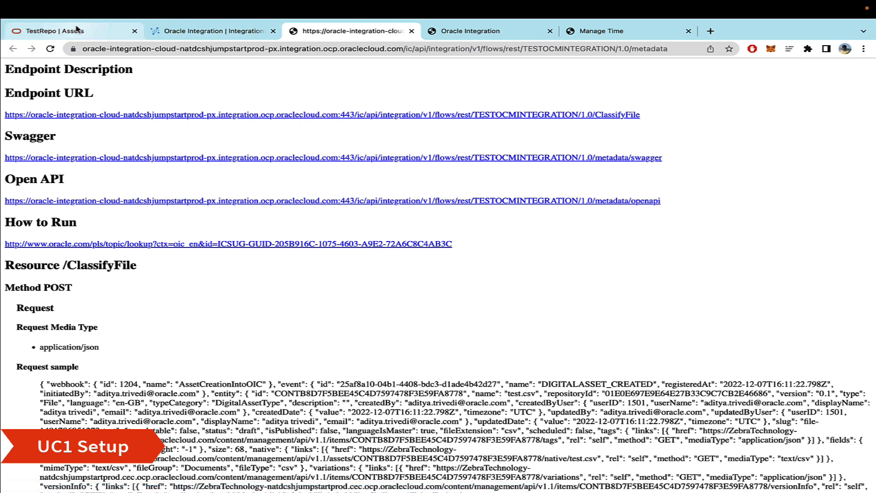
click(60, 31)
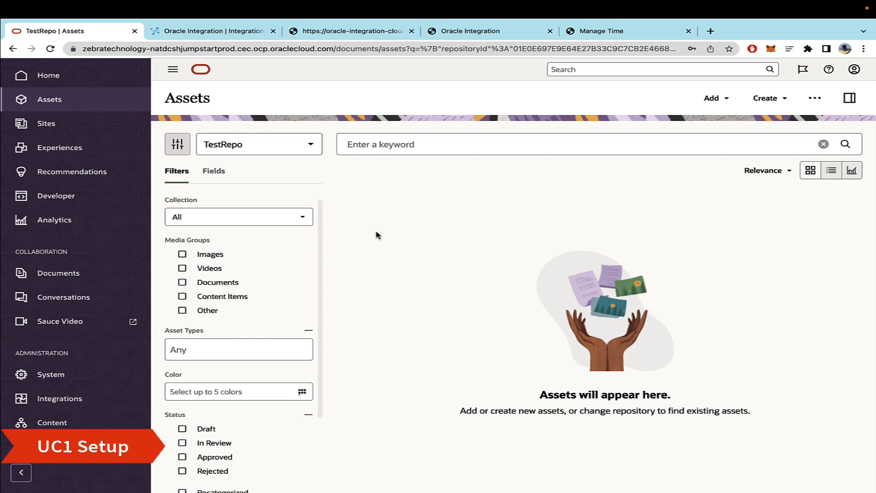
mouse_move(271, 147)
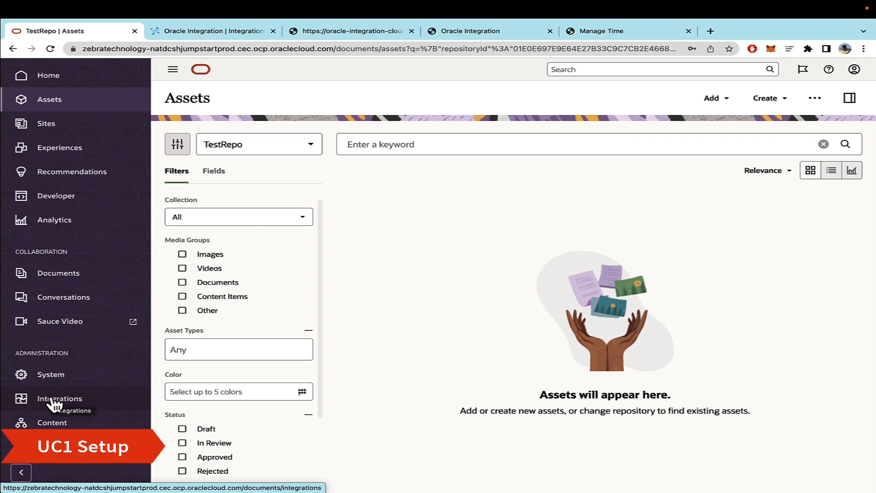
mouse_move(352, 239)
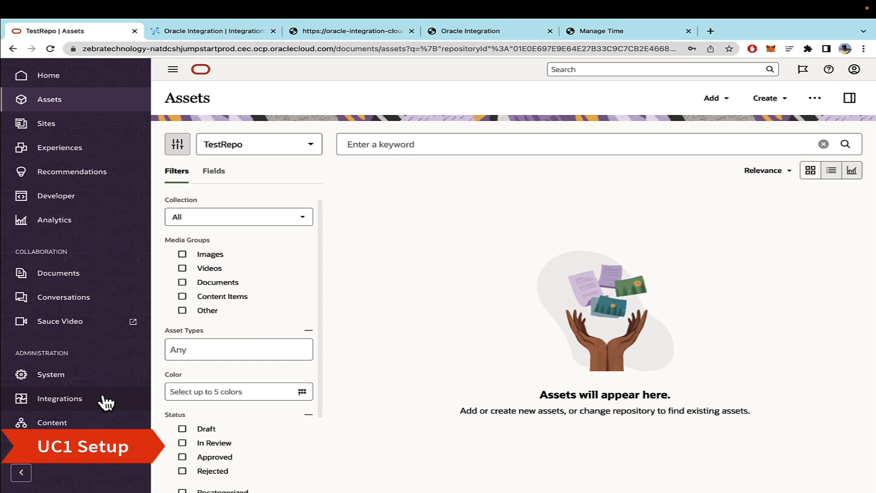
Step: List the Webhooks under Integrations, showing AssetCreationIntoOIC and the Lingotek connector webhook
click(60, 399)
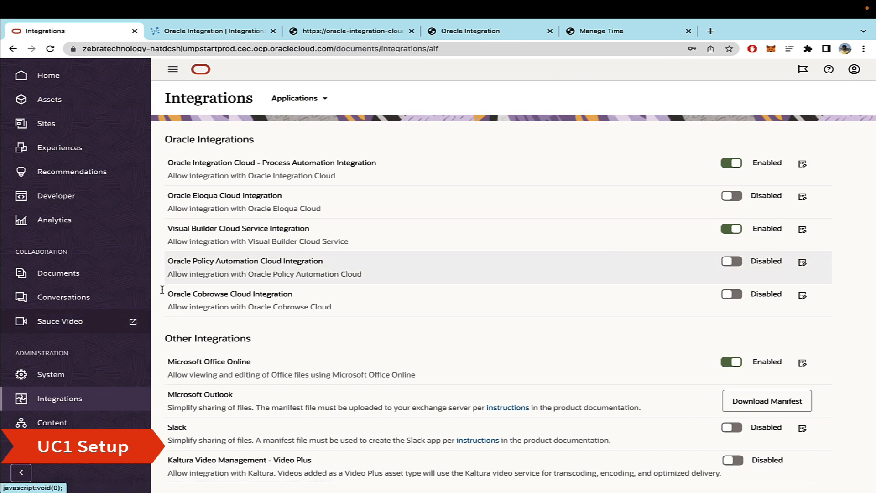
click(299, 98)
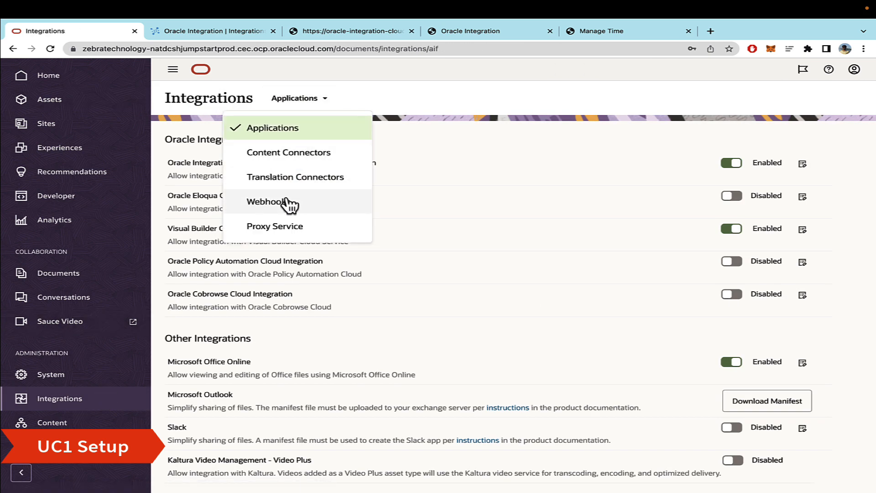
click(265, 201)
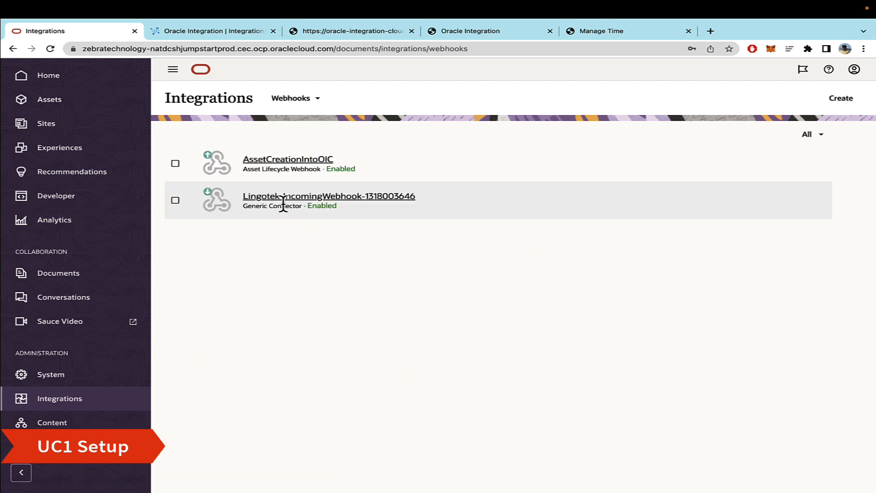
mouse_move(287, 166)
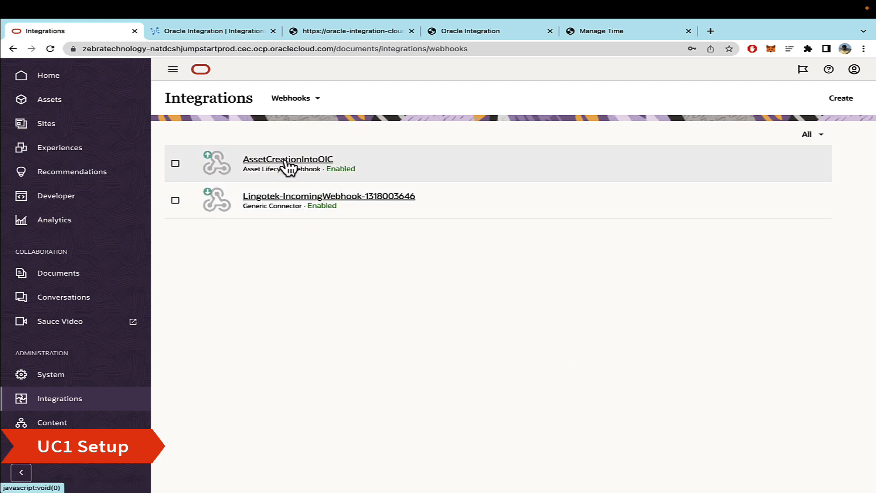
Step: Review AssetCreationIntoOIC's detailed payload, OIC target URL and basic authentication details
click(288, 158)
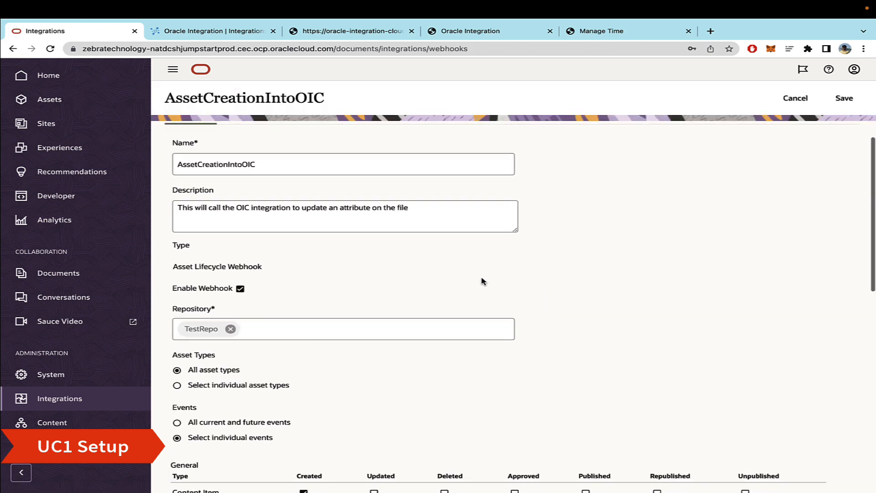
scroll(down, 3)
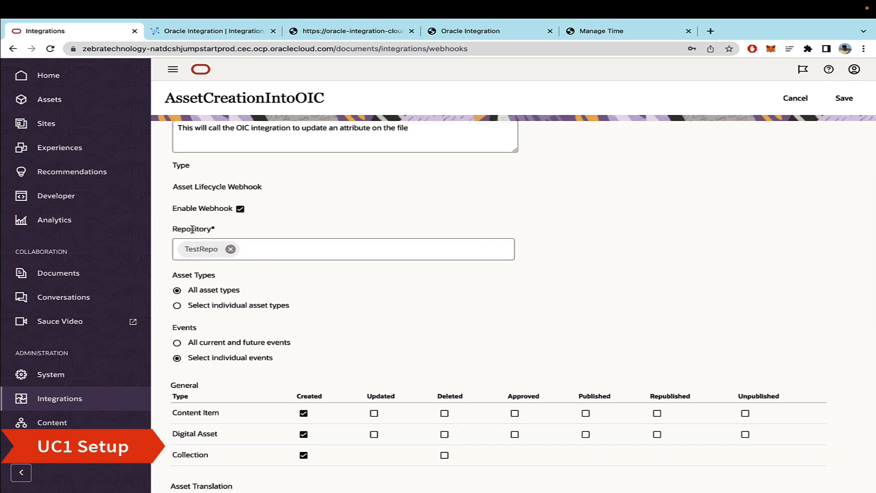
mouse_move(230, 278)
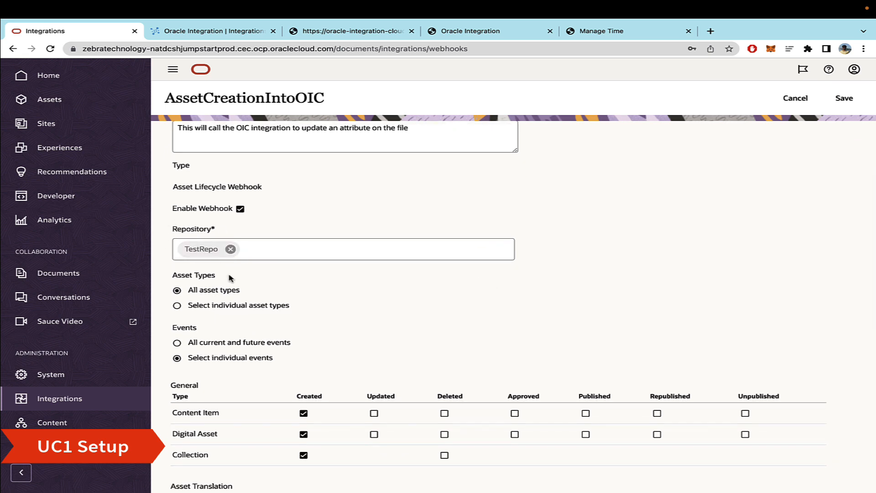
scroll(down, 3)
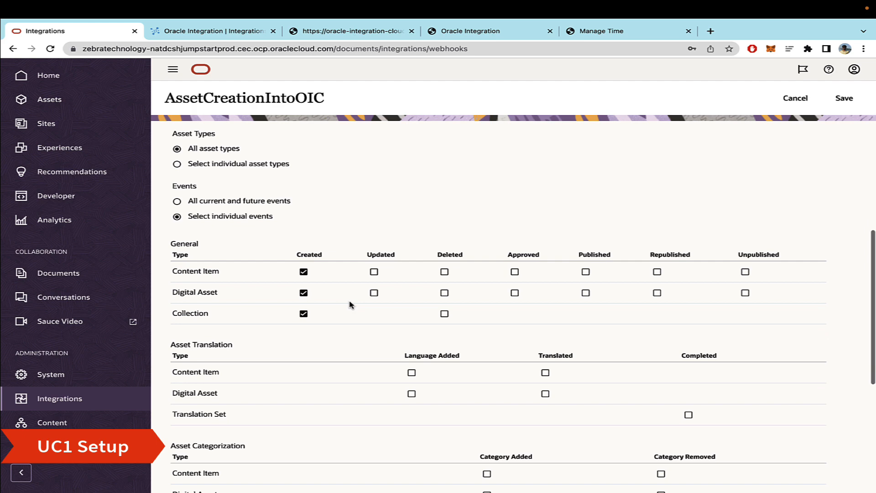
mouse_move(332, 334)
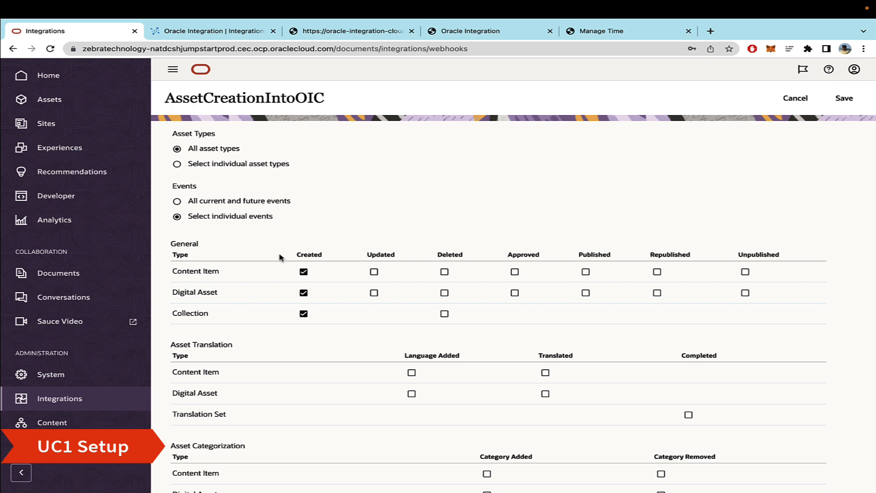
mouse_move(611, 270)
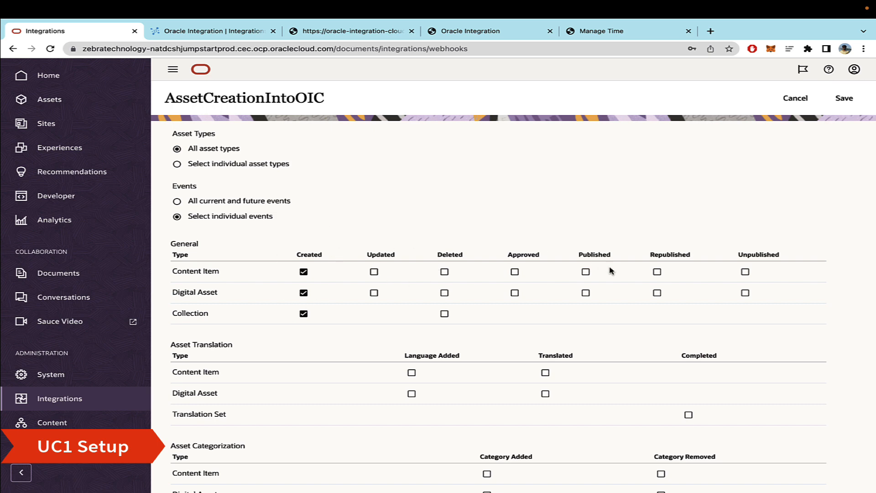
scroll(down, 3)
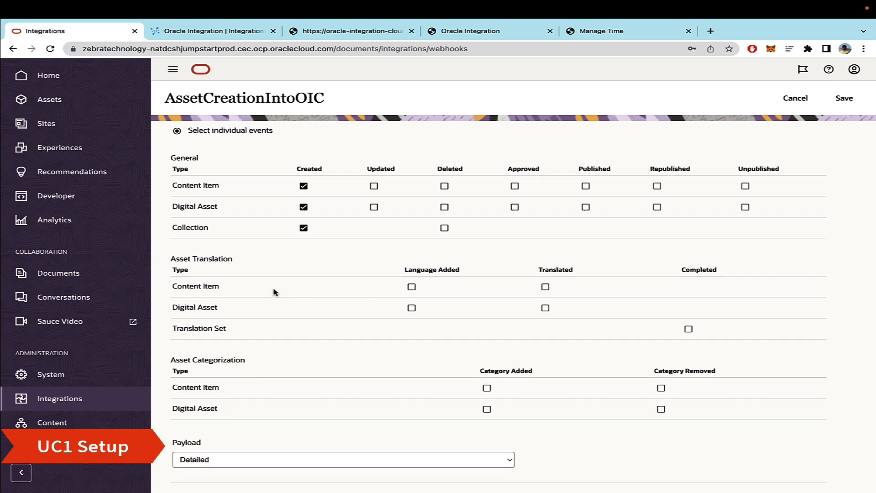
scroll(down, 3)
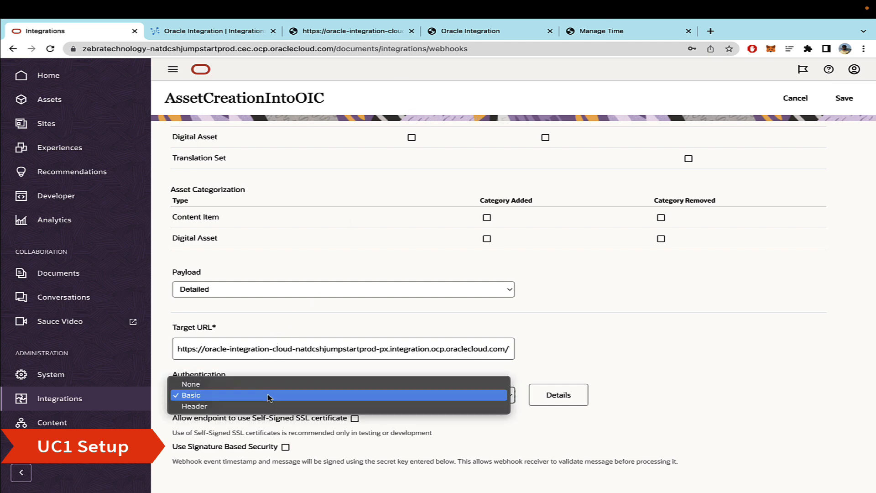
click(191, 395)
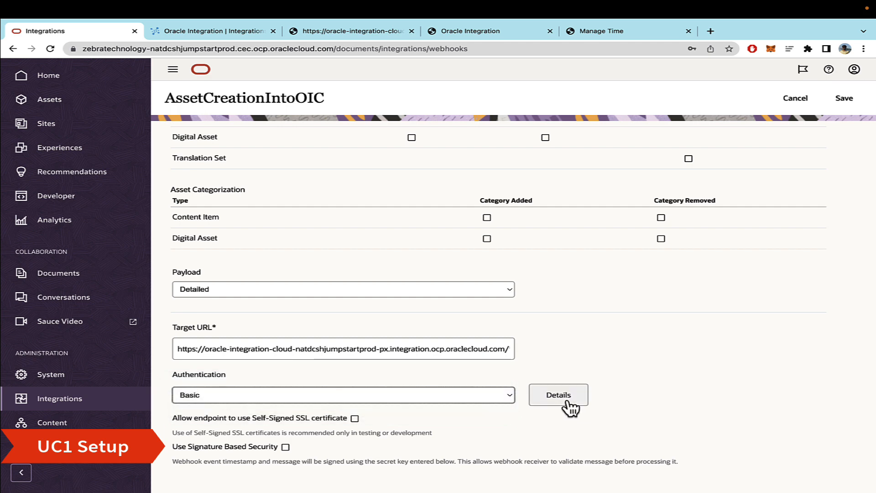
click(558, 394)
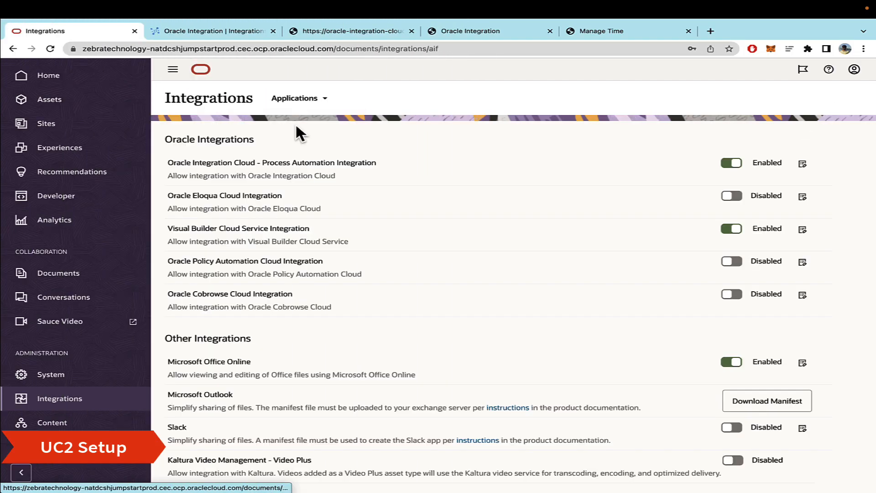
mouse_move(692, 168)
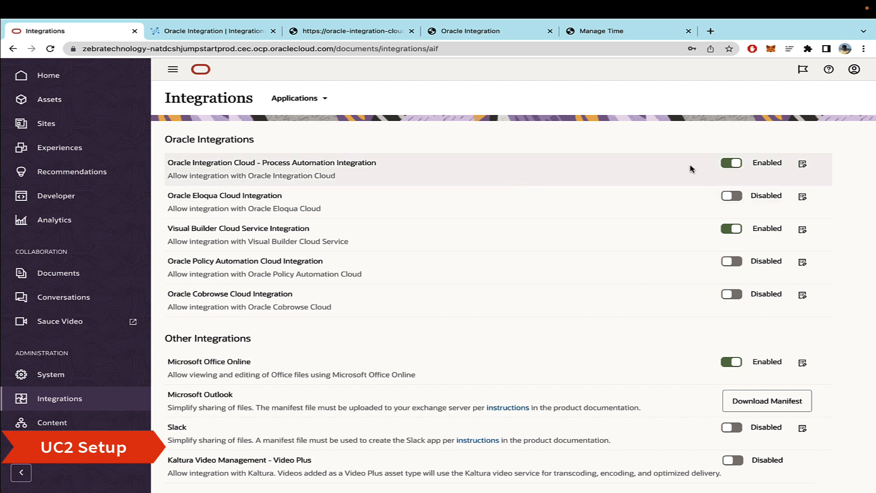
Step: Toggle Process Automation Integration off and on to bring up its OIC Process Configuration
click(731, 162)
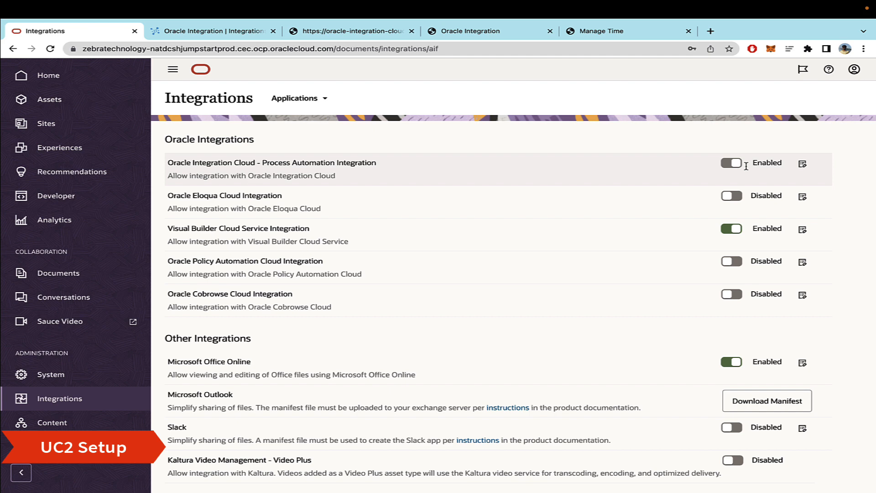
click(803, 163)
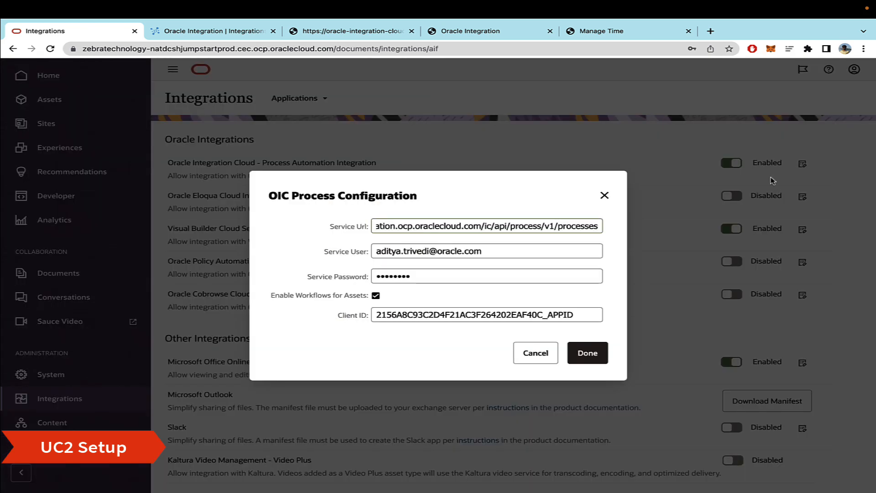
mouse_move(447, 242)
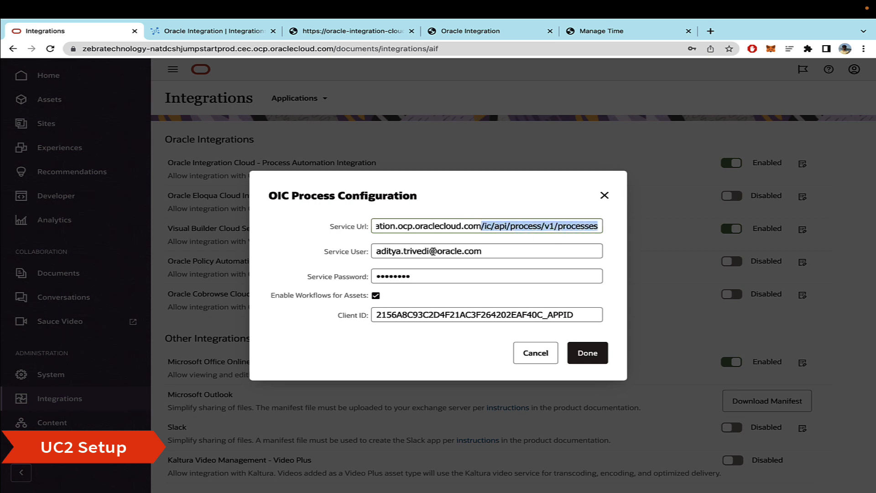
mouse_move(463, 259)
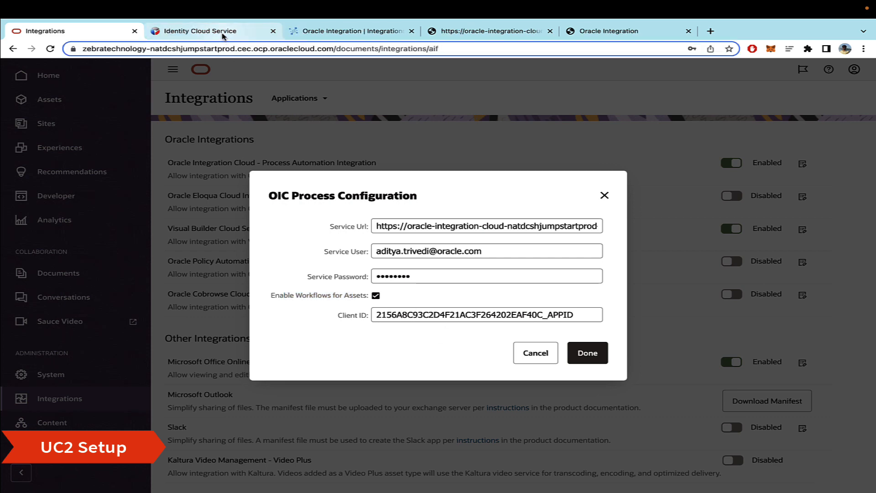
Step: Check the client ID in the oracle-integration-cloud-natdcshjumpstartprod-px service's Configuration, then return to Integrations
click(199, 31)
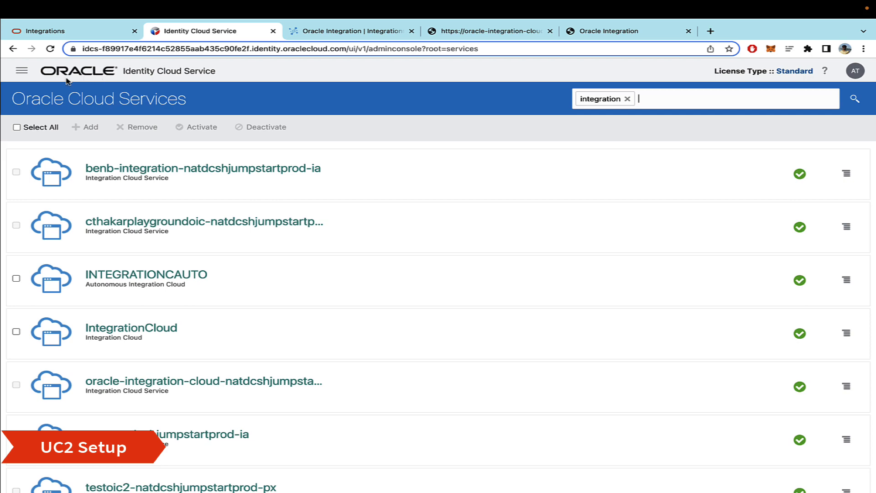
click(20, 71)
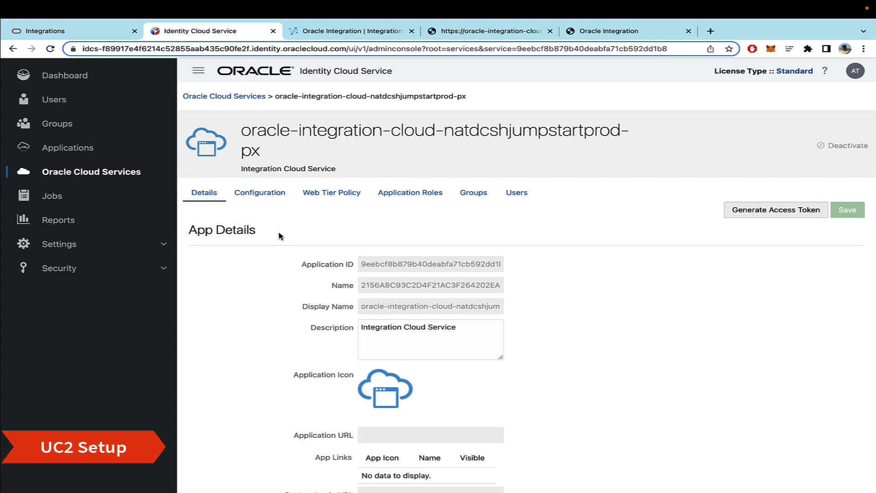
click(259, 192)
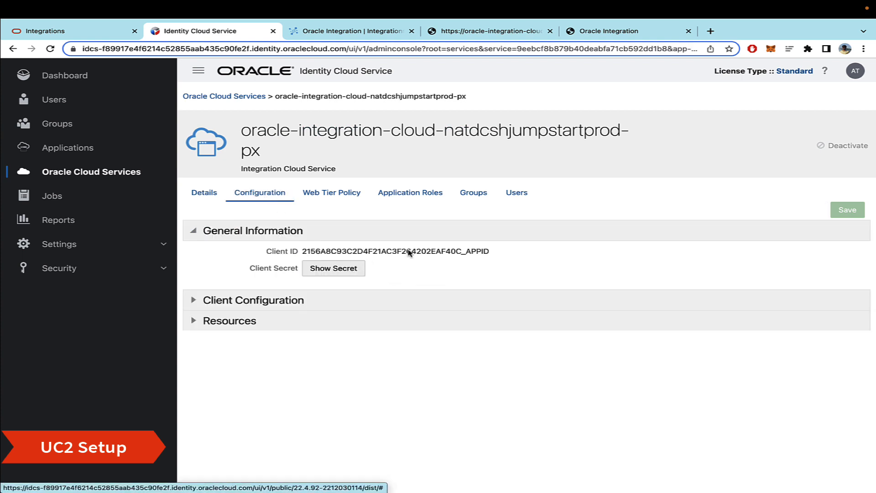
click(55, 31)
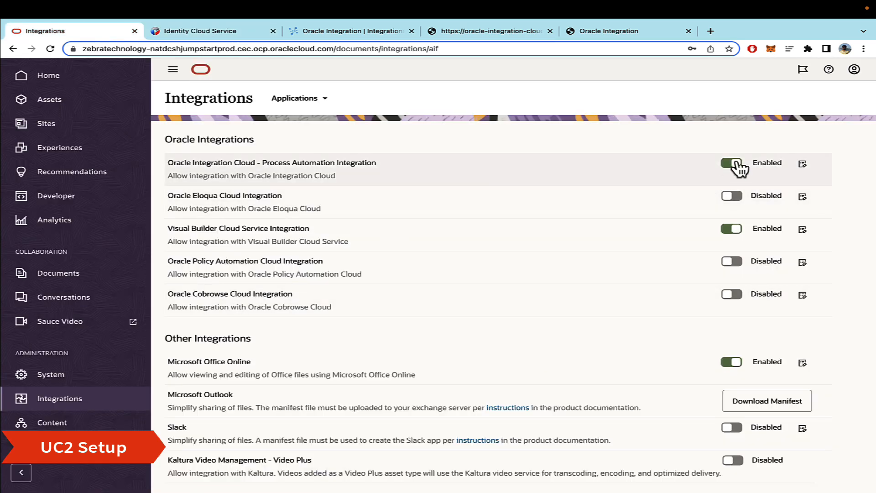
mouse_move(340, 173)
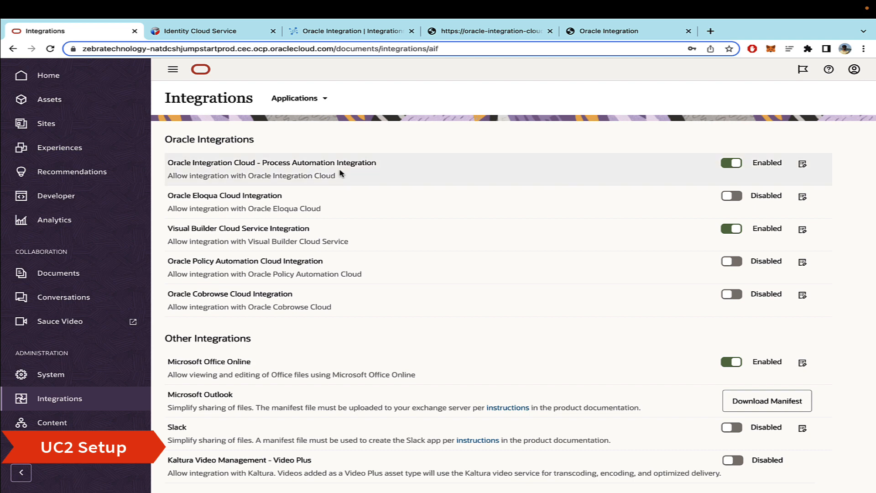
mouse_move(44, 429)
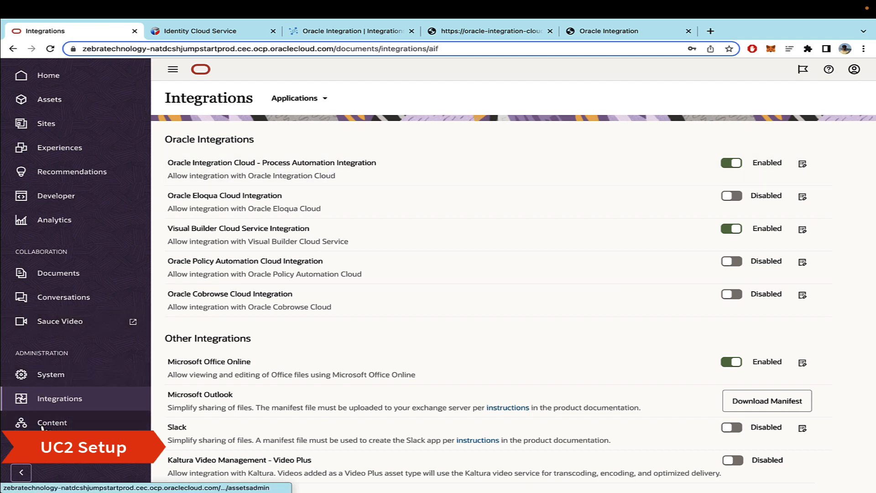
Step: Go to the Content Workflows list in Content administration
click(52, 422)
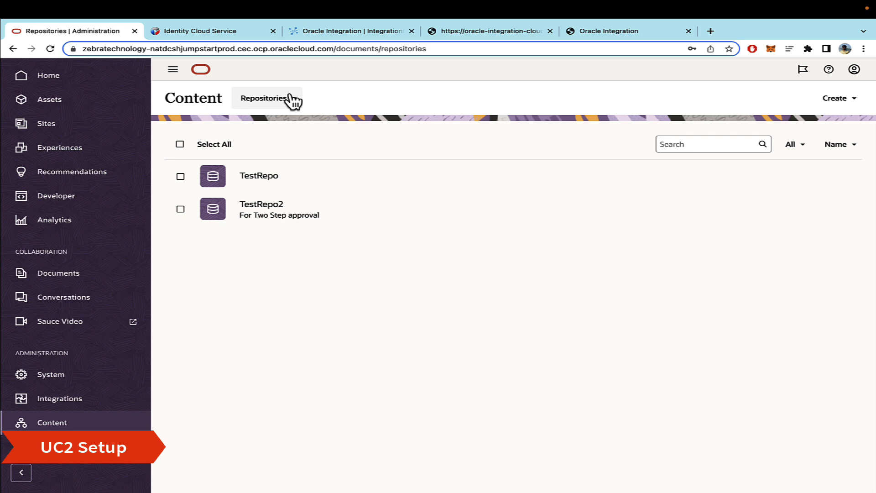
click(264, 98)
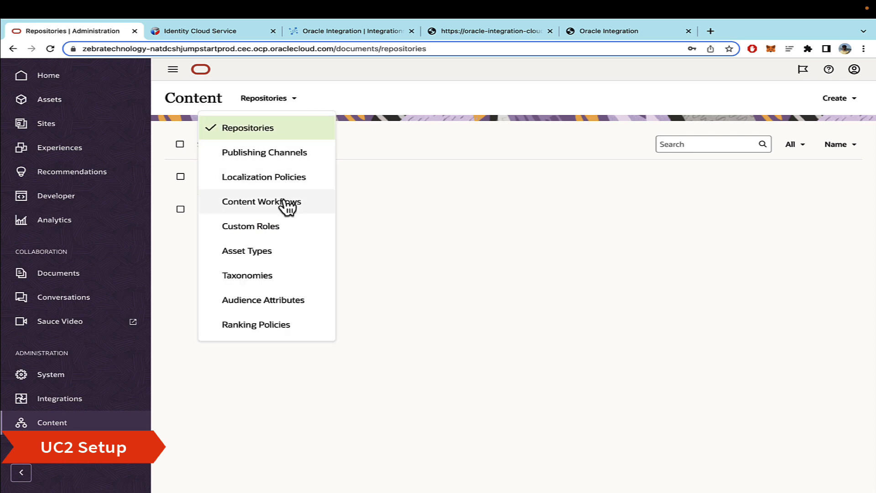
click(257, 201)
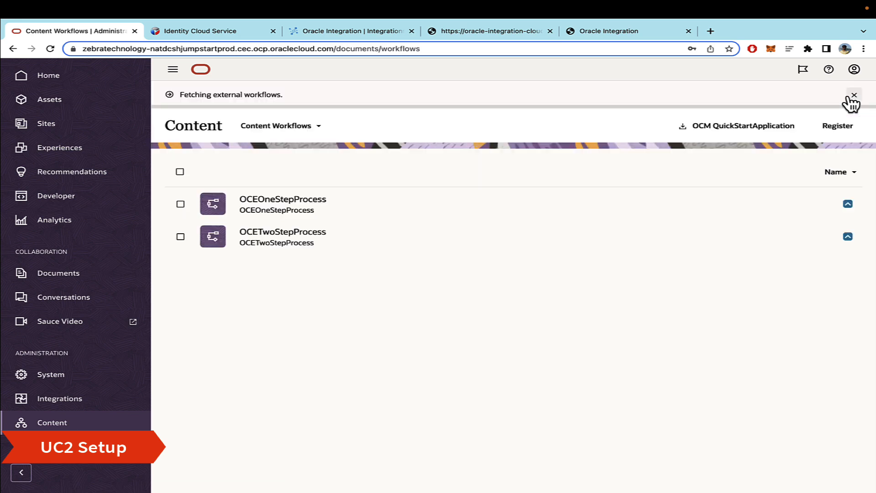
mouse_move(424, 352)
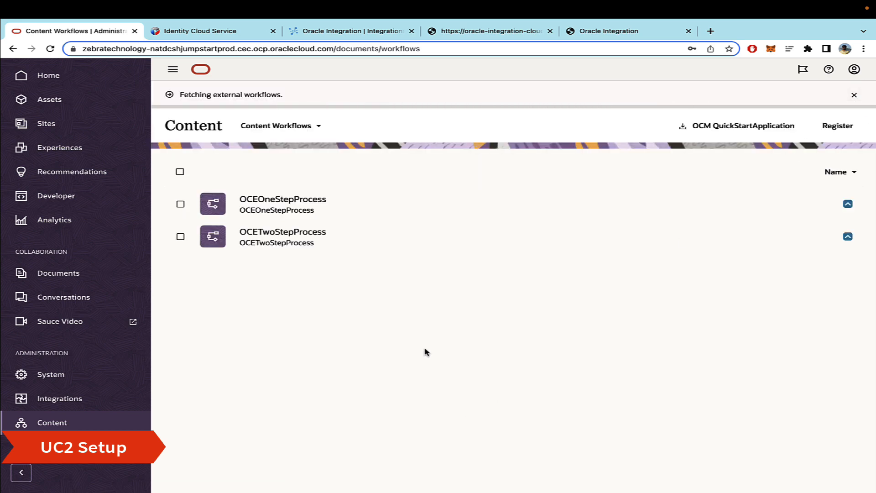
Step: Try registering ECA Work Flow Process as a content workflow; it fails for lacking an asset ID
click(838, 126)
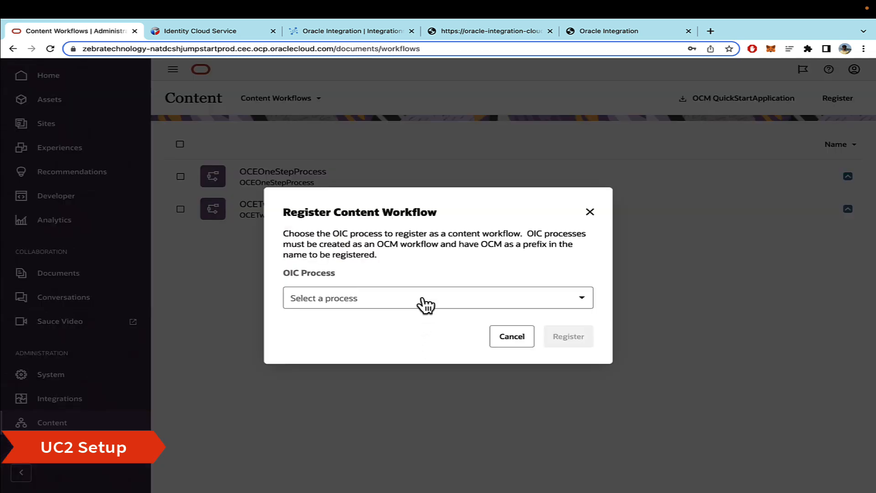
click(437, 298)
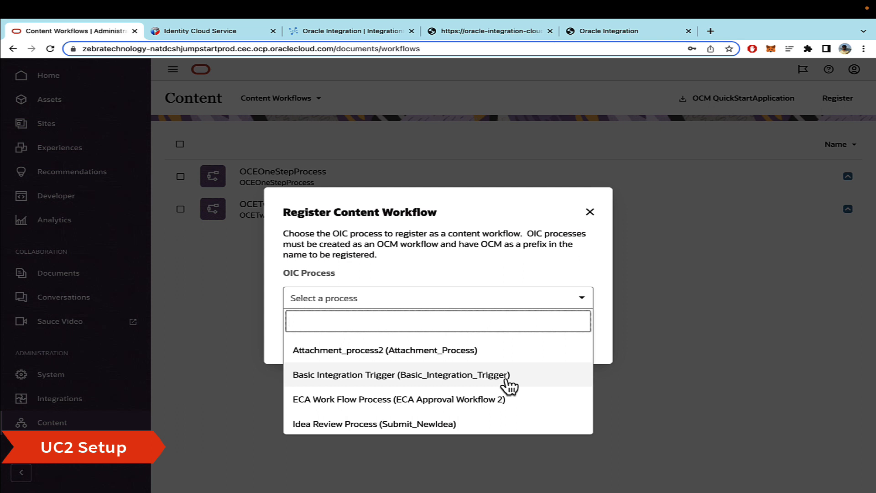
mouse_move(507, 388)
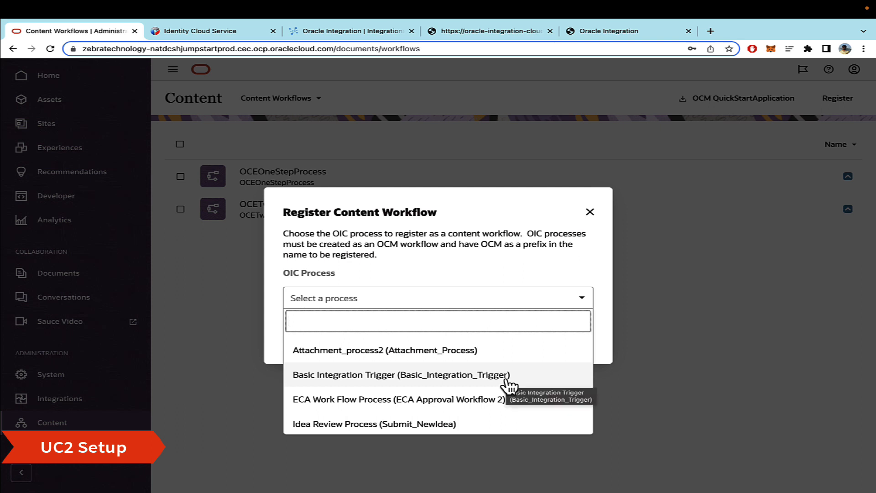
click(389, 399)
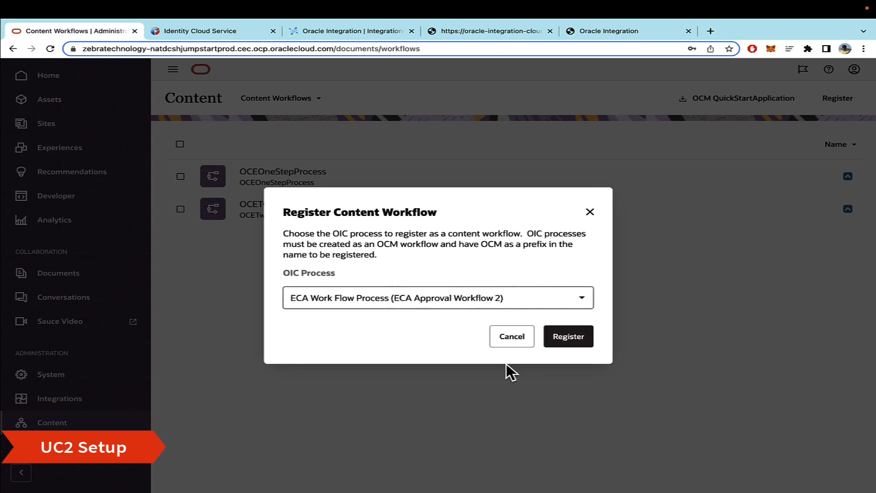
click(568, 336)
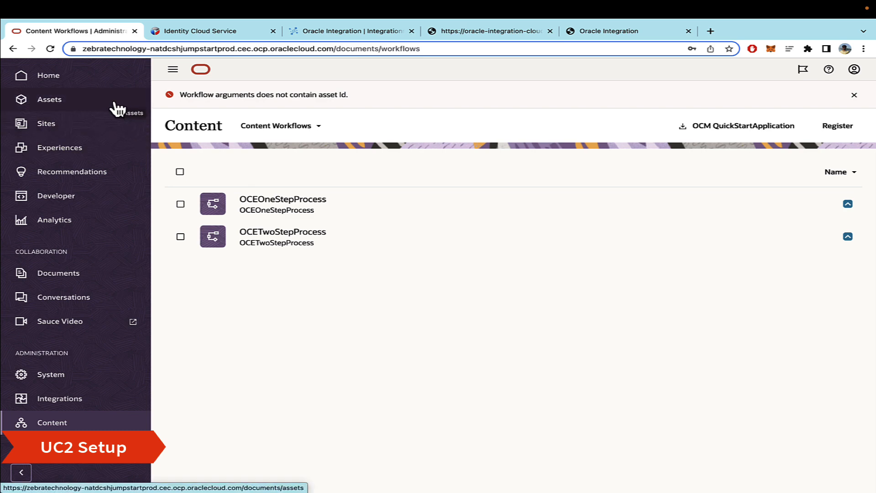
mouse_move(342, 94)
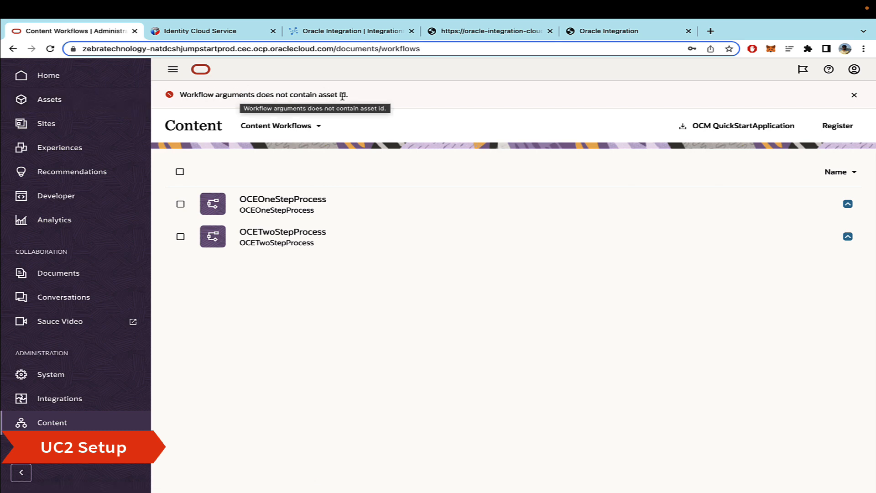
mouse_move(346, 142)
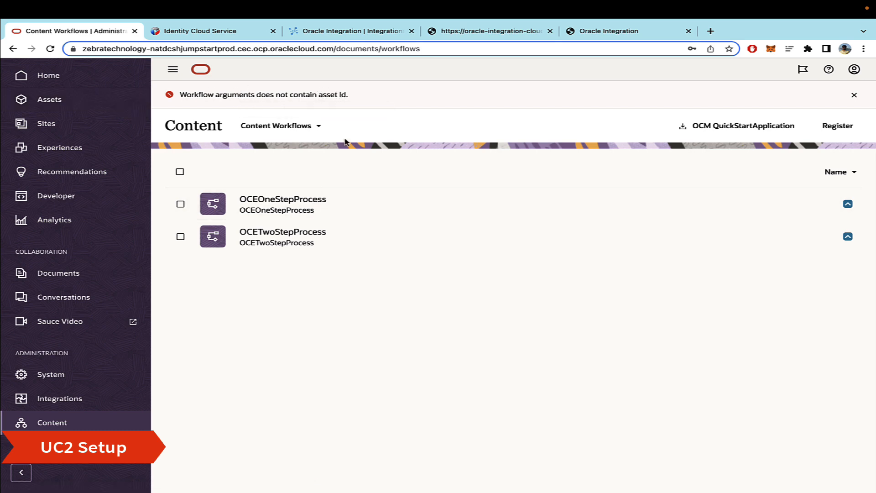
mouse_move(352, 128)
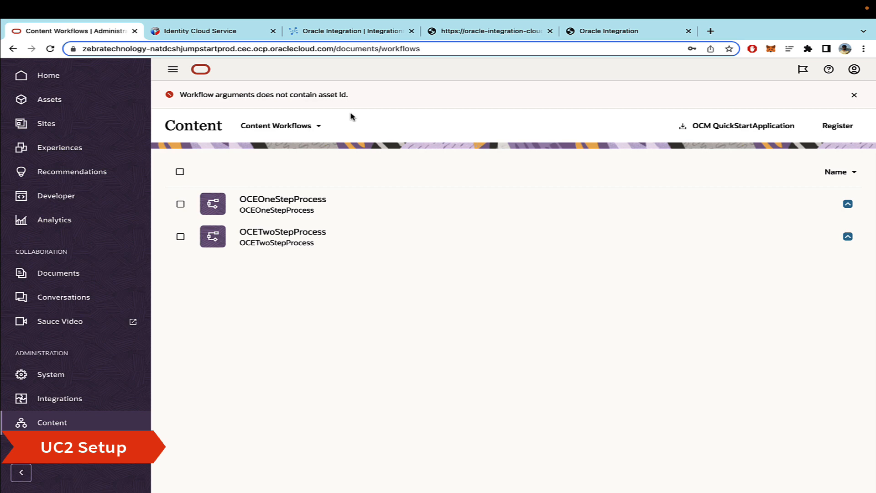
mouse_move(337, 210)
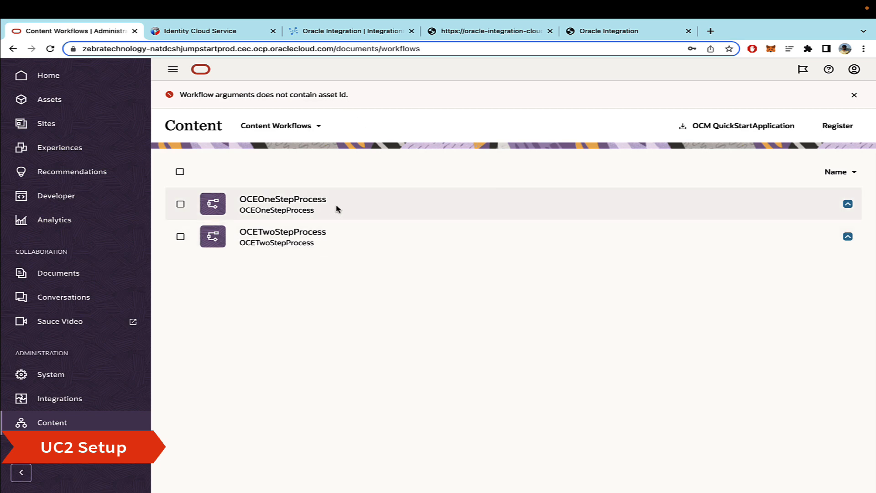
mouse_move(258, 295)
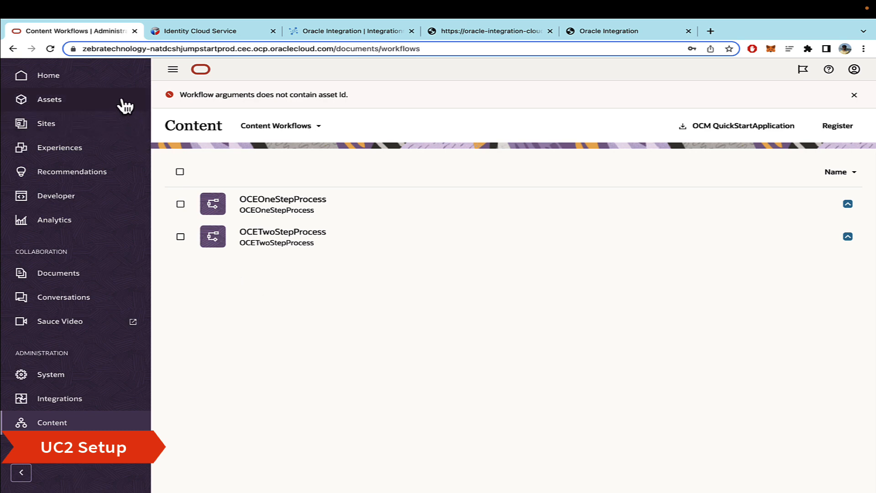
mouse_move(250, 337)
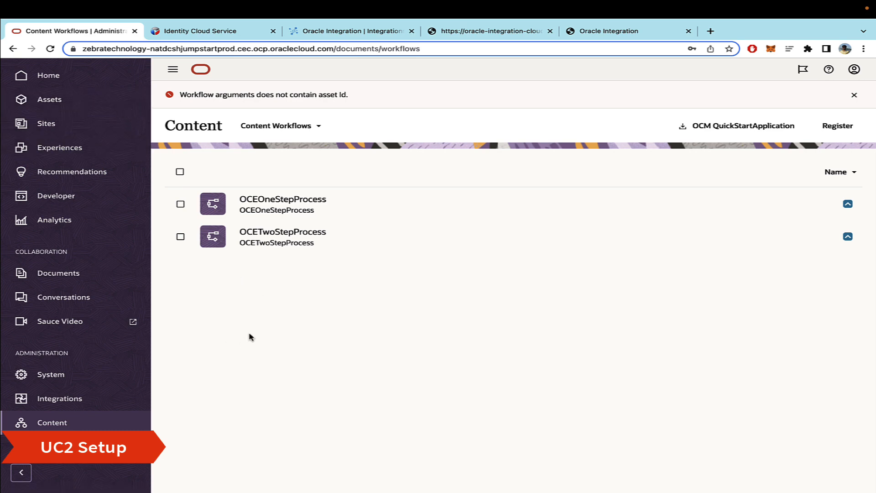
mouse_move(376, 127)
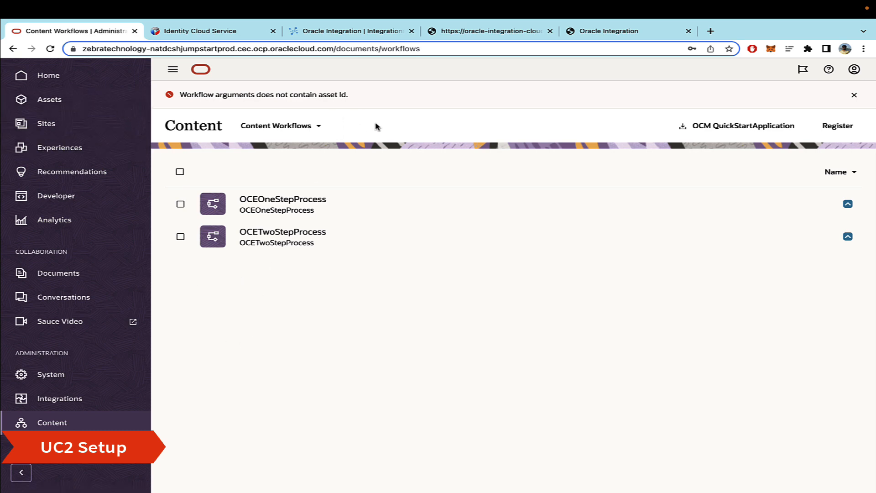
mouse_move(642, 155)
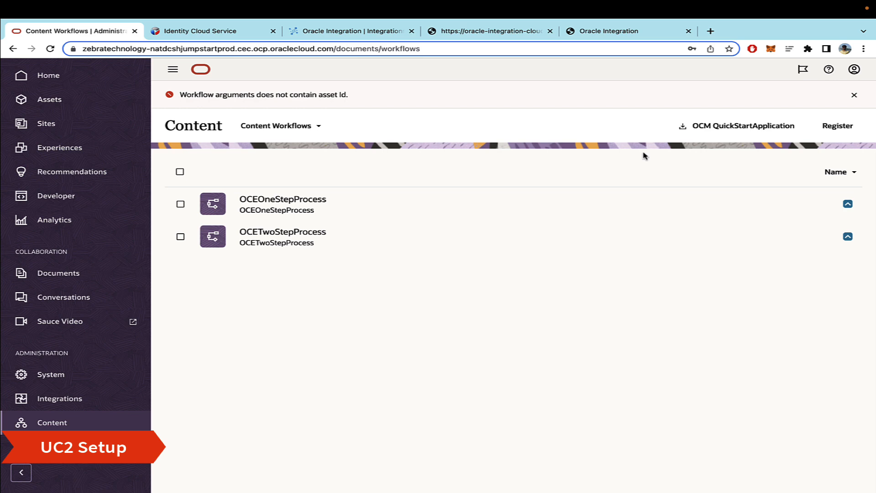
mouse_move(724, 128)
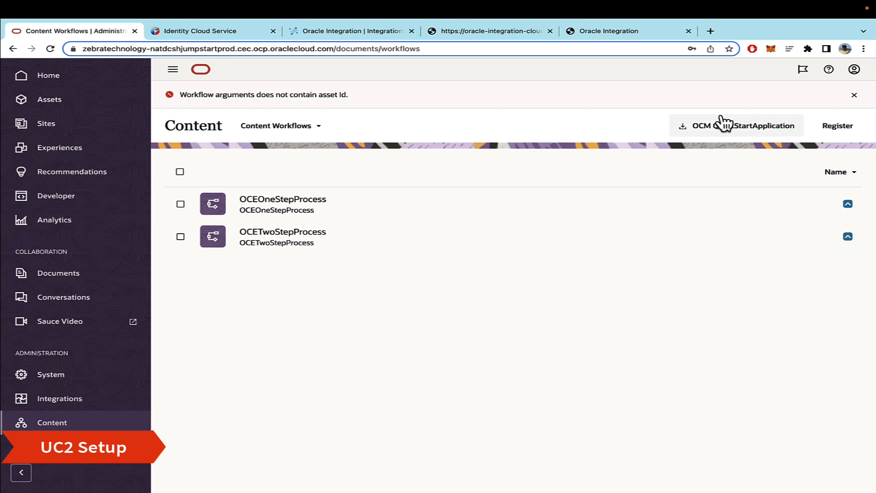
mouse_move(728, 132)
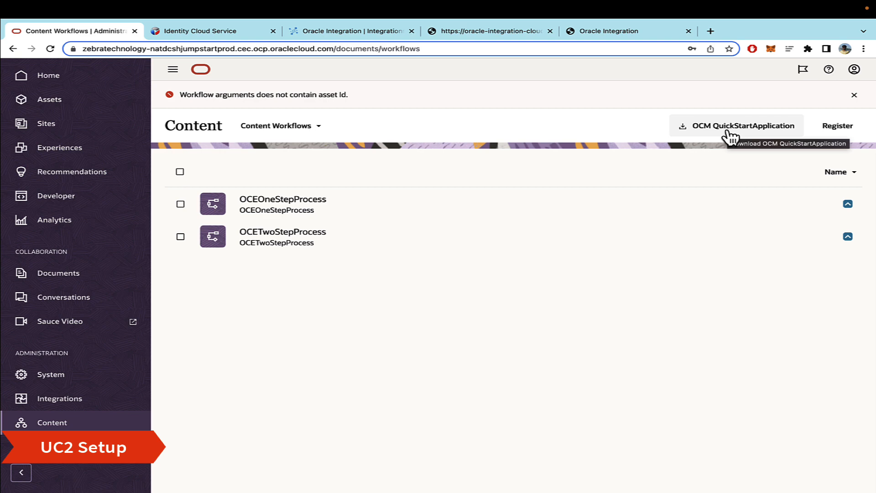
mouse_move(719, 134)
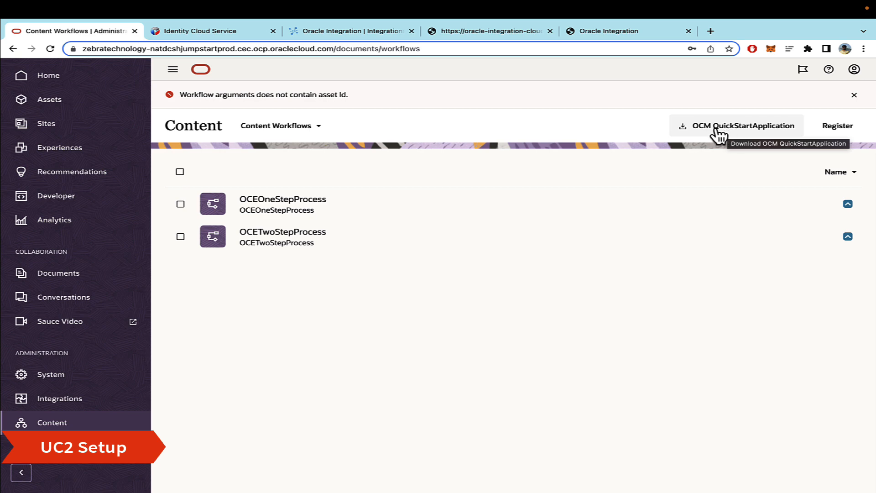
mouse_move(707, 134)
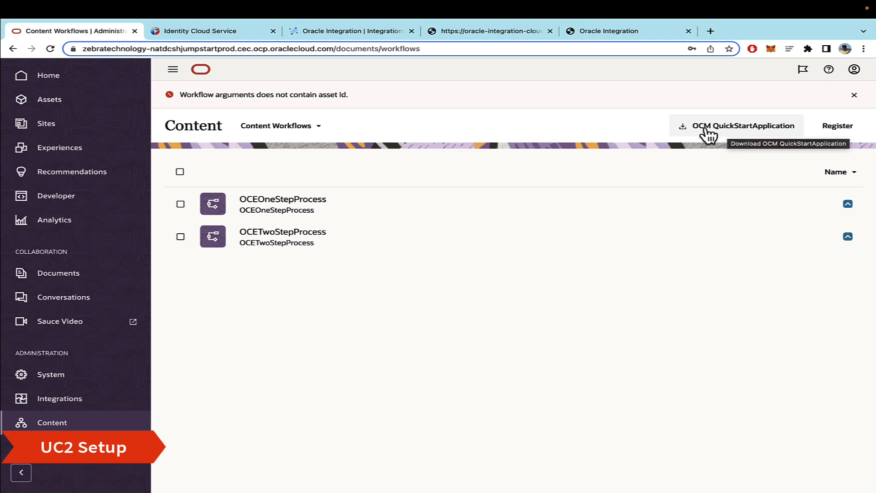
Step: Download the OCM QuickStartApplication zip from the Content Workflows page
click(740, 126)
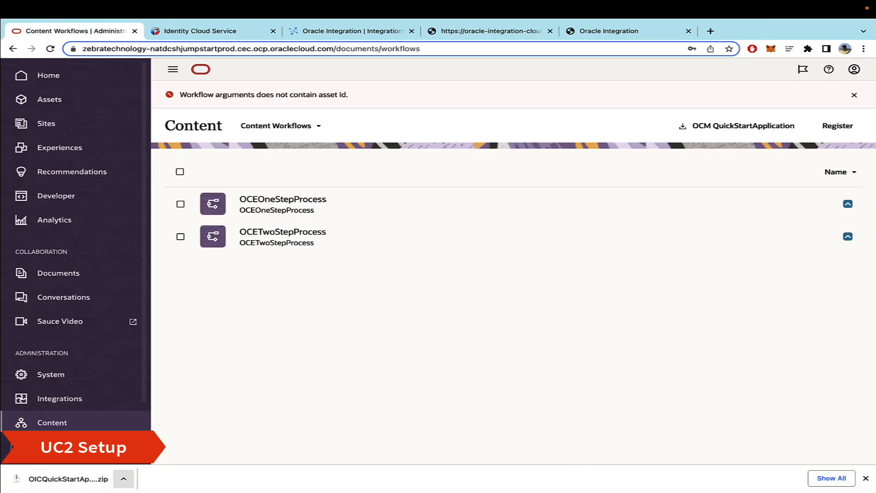
mouse_move(293, 347)
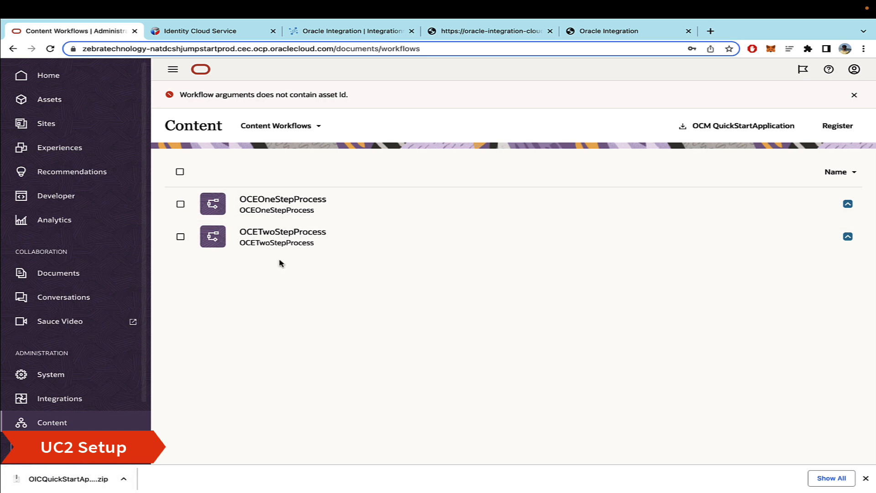
mouse_move(263, 322)
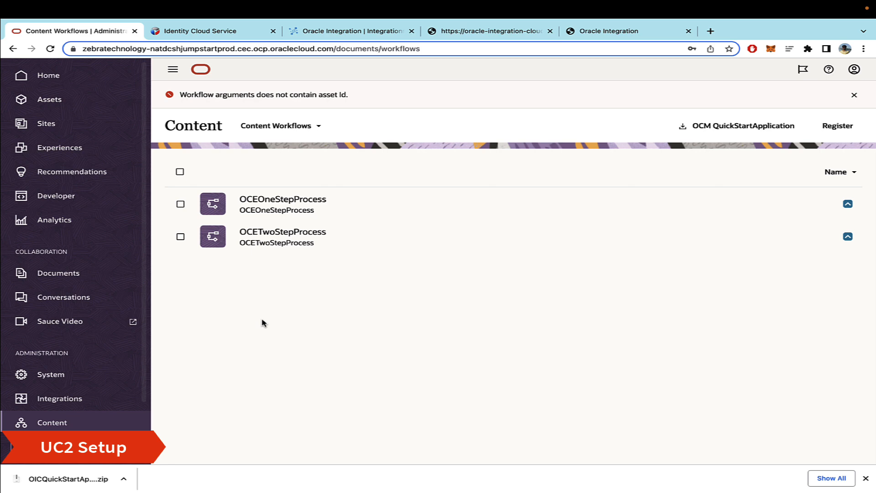
mouse_move(305, 194)
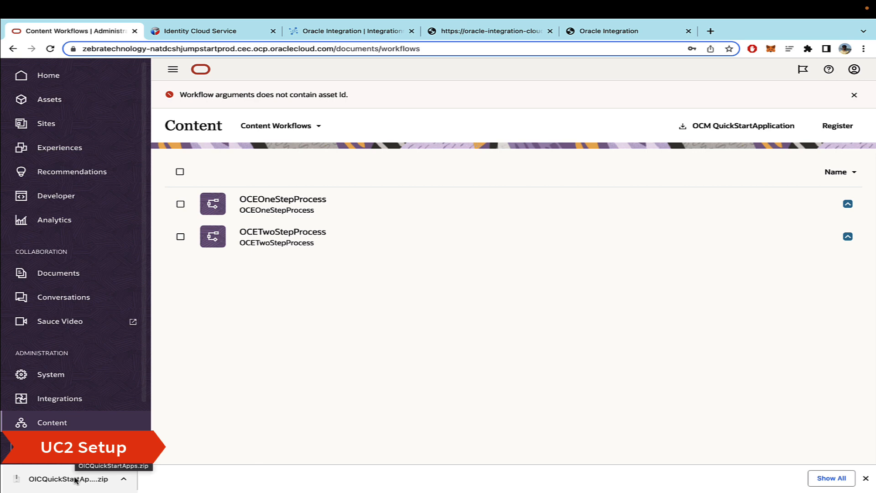
mouse_move(293, 336)
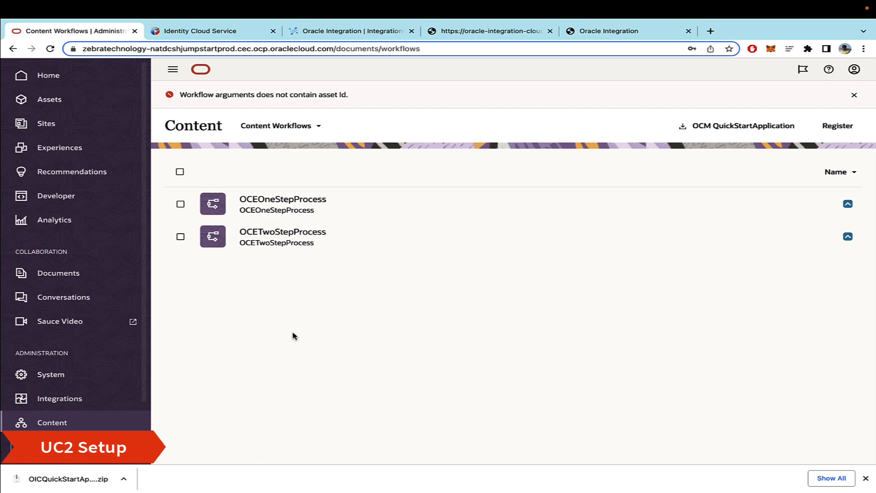
mouse_move(303, 128)
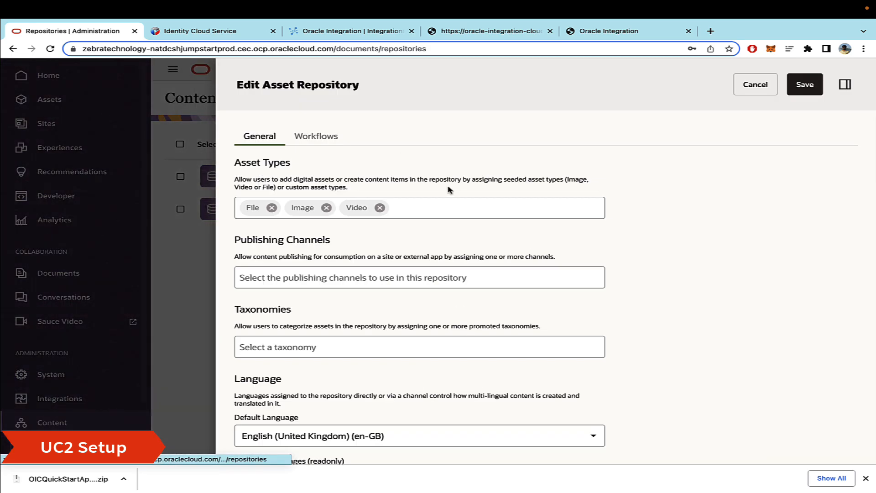
mouse_move(329, 150)
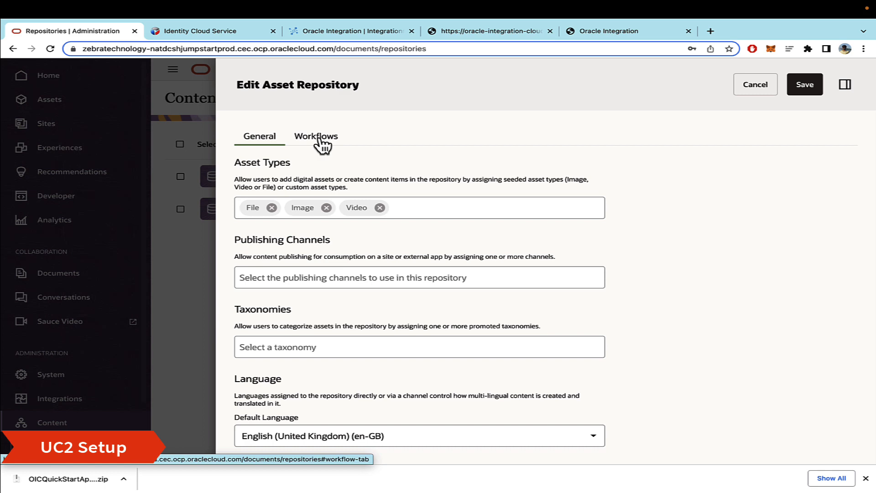
Step: Check TestRepo's Workflow Assignments, where Image assets automatically start OCEOneStepProcess
click(315, 136)
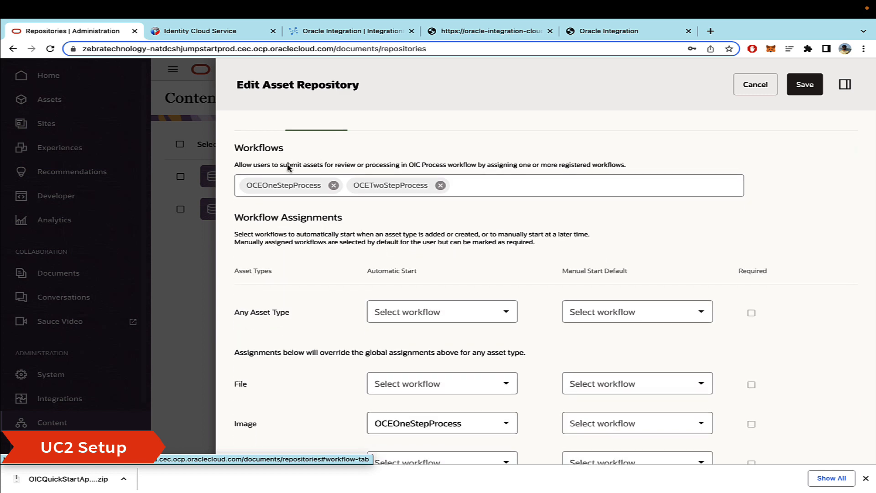
scroll(down, 3)
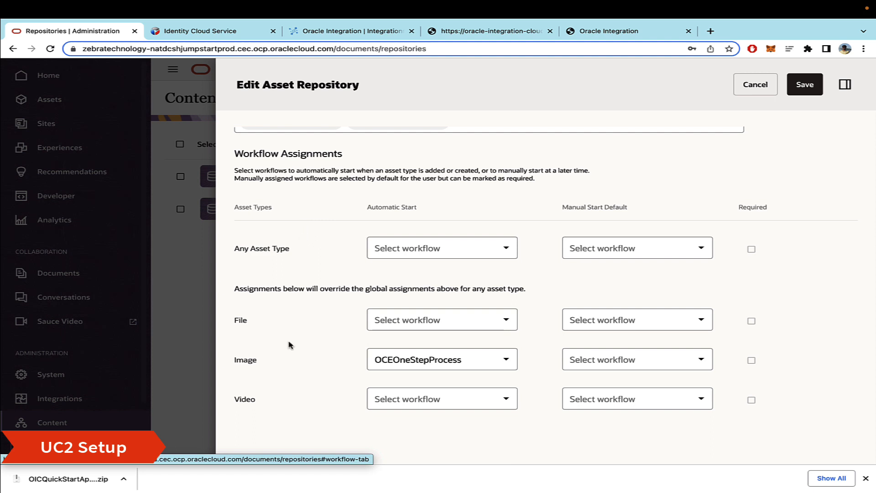
mouse_move(608, 234)
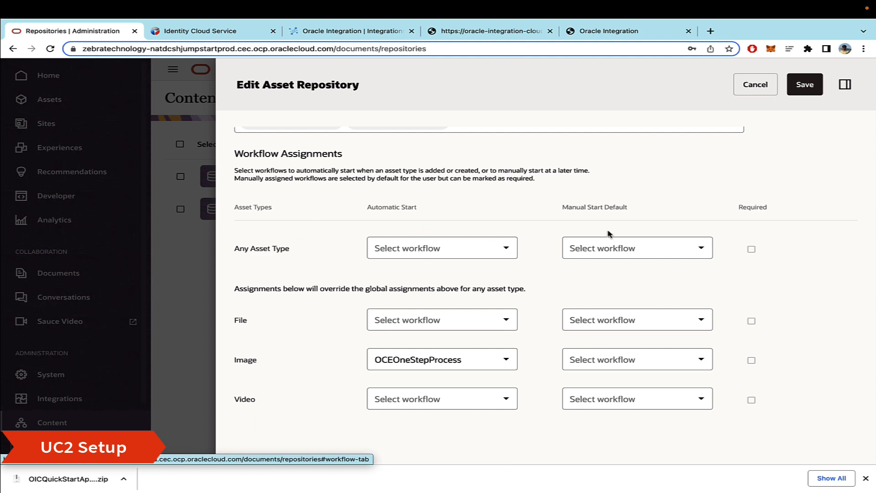
mouse_move(275, 361)
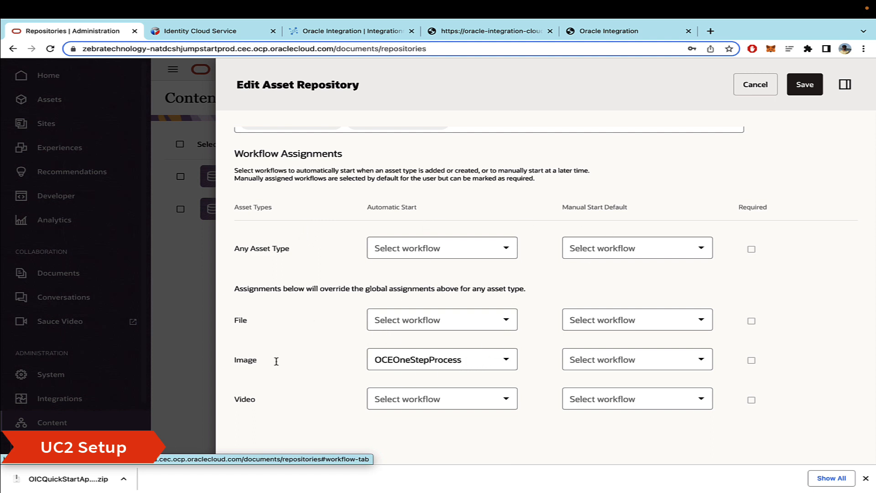
double_click(245, 359)
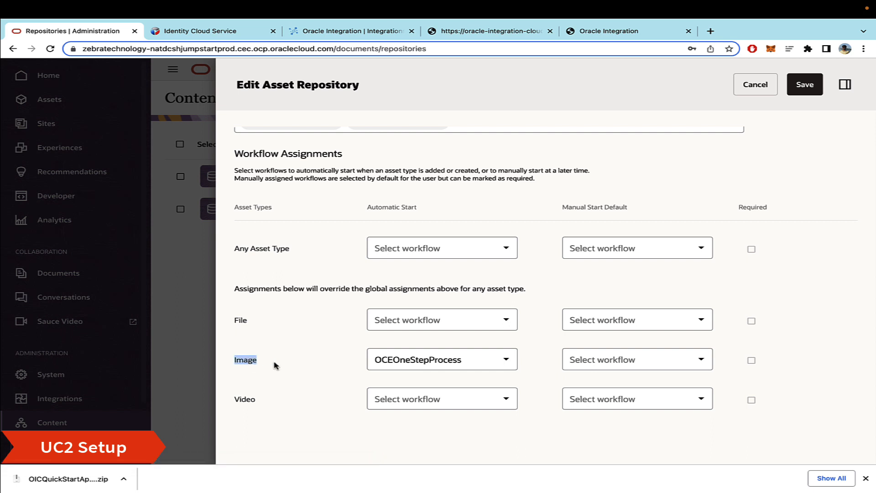
click(441, 248)
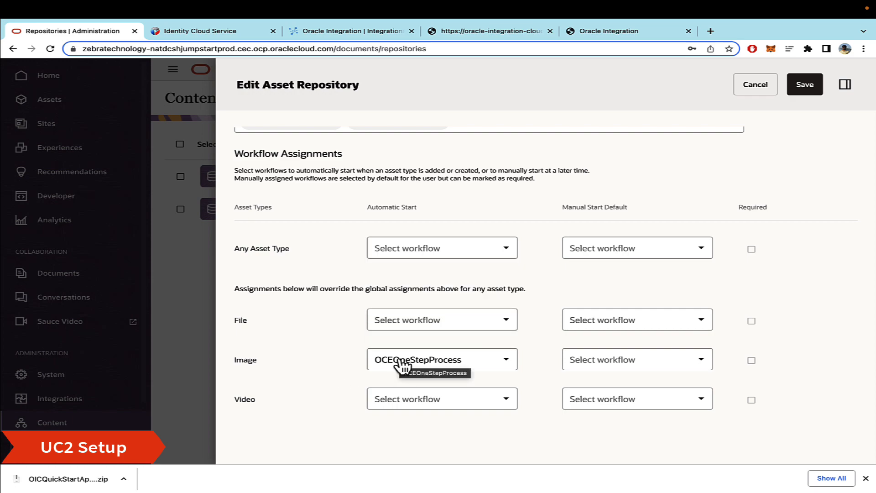
click(441, 248)
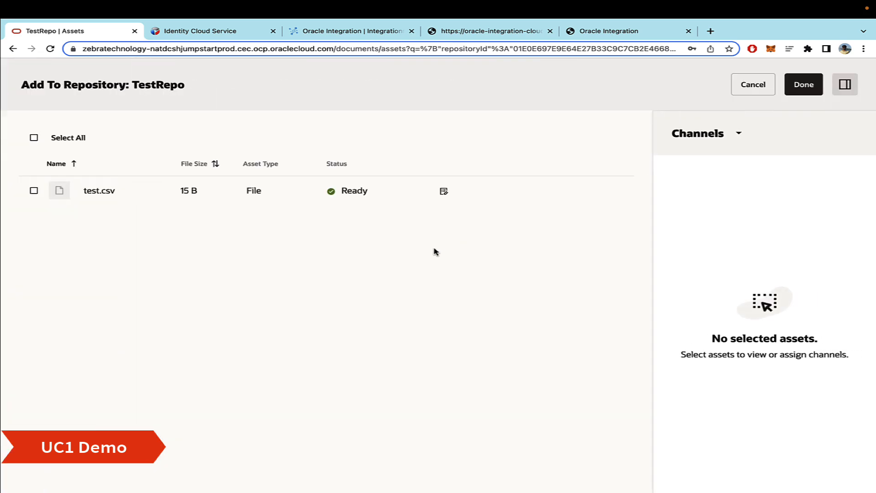
mouse_move(431, 253)
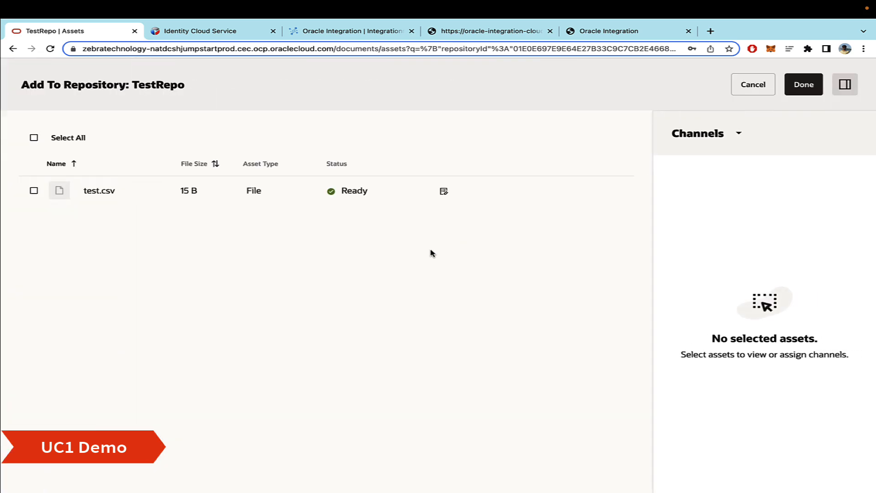
mouse_move(479, 248)
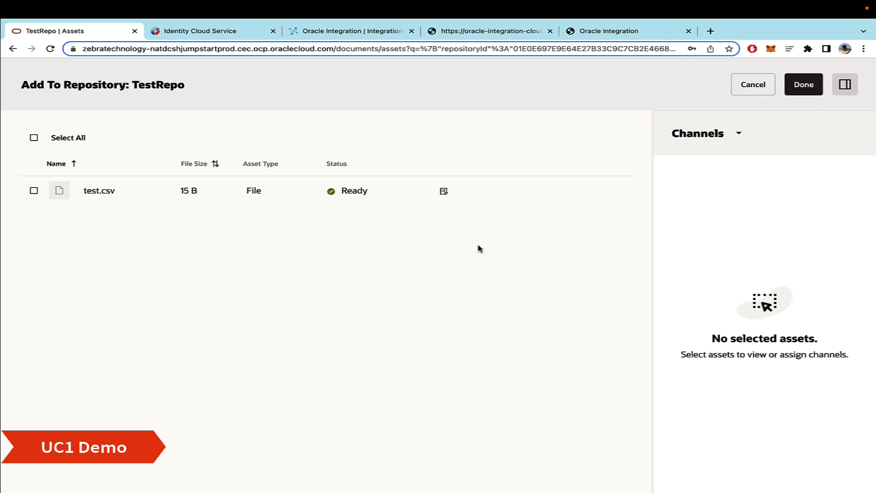
mouse_move(33, 191)
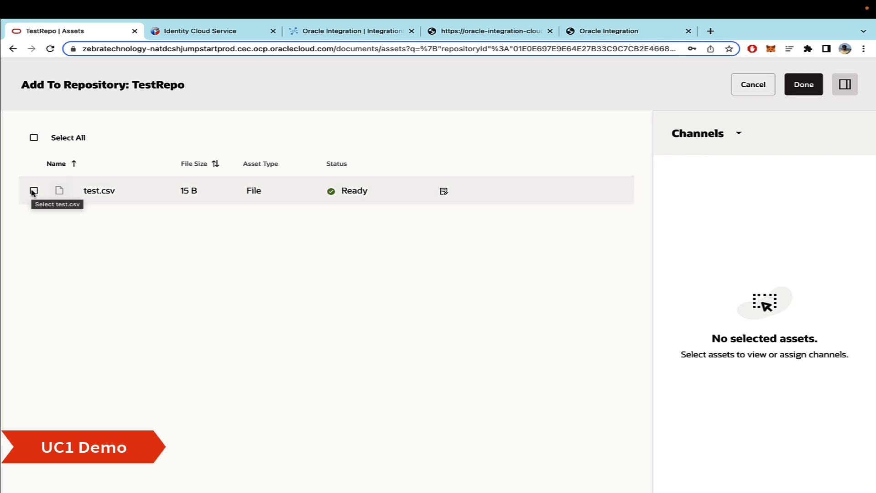
Step: Add test.csv to TestRepo and switch to Oracle Integration's tracking page
click(33, 191)
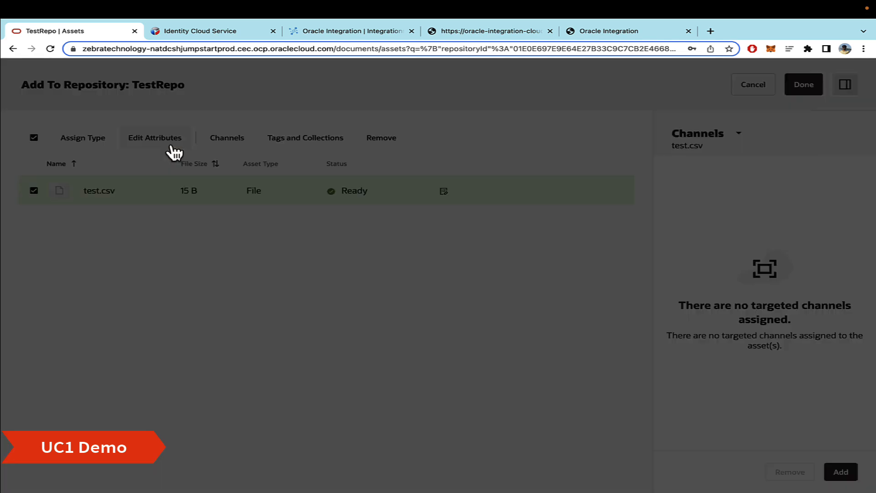
click(155, 137)
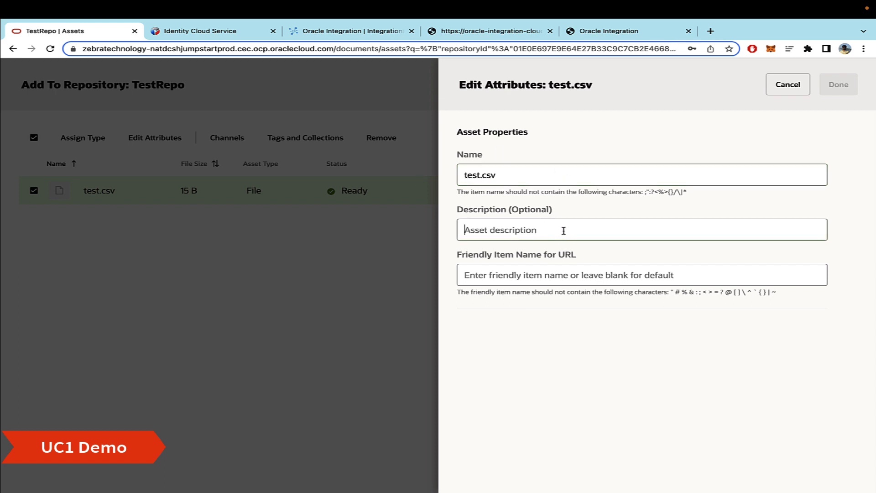
mouse_move(771, 106)
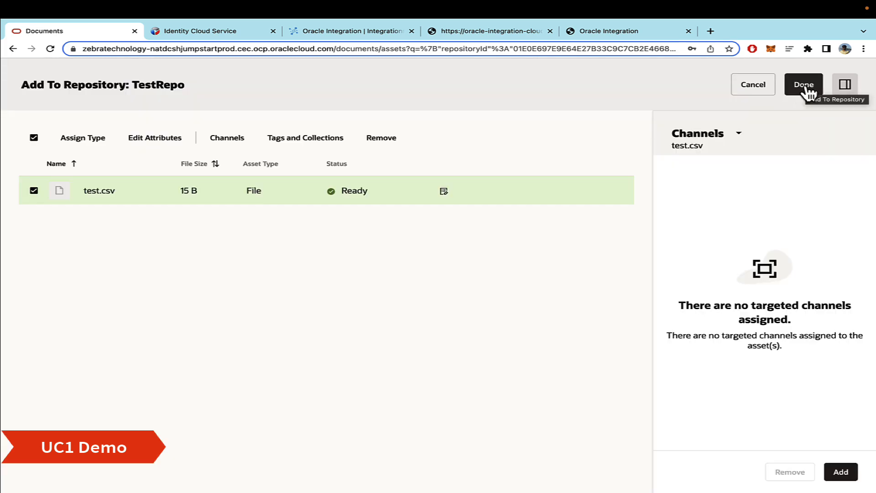
click(803, 84)
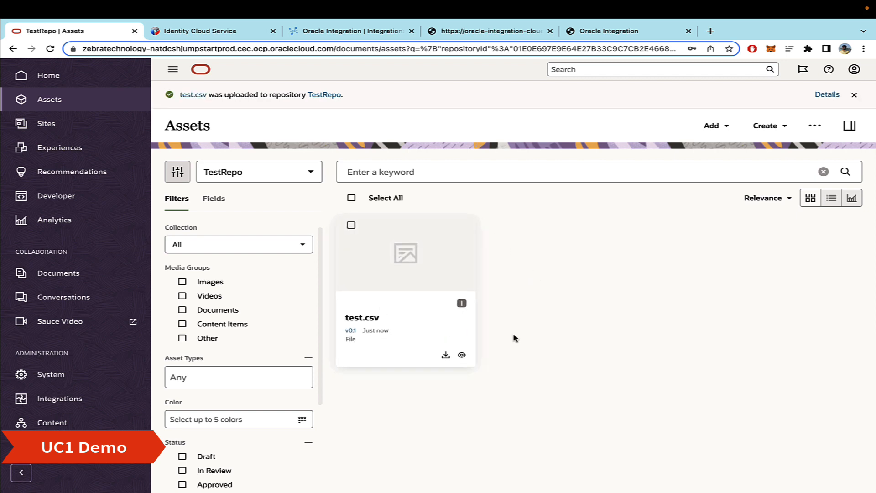
click(350, 31)
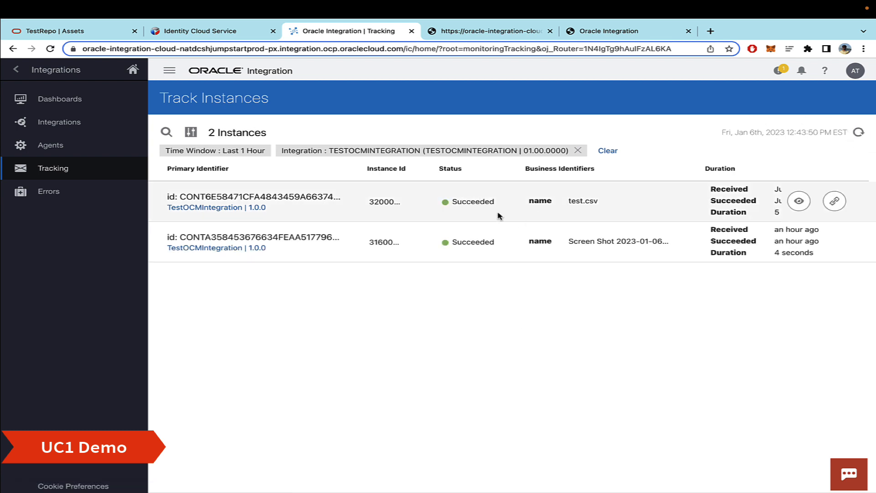
Step: Return to TestRepo assets after the succeeded run, where test.csv now shows v0.2
click(60, 31)
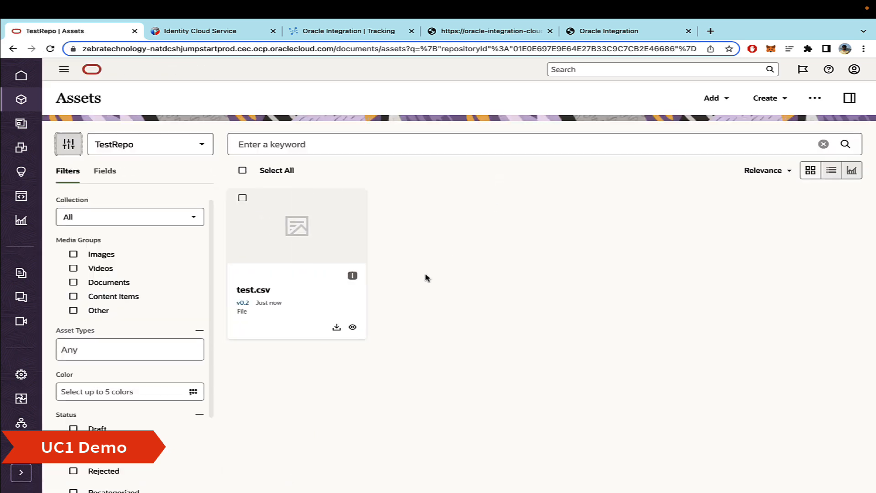
mouse_move(255, 316)
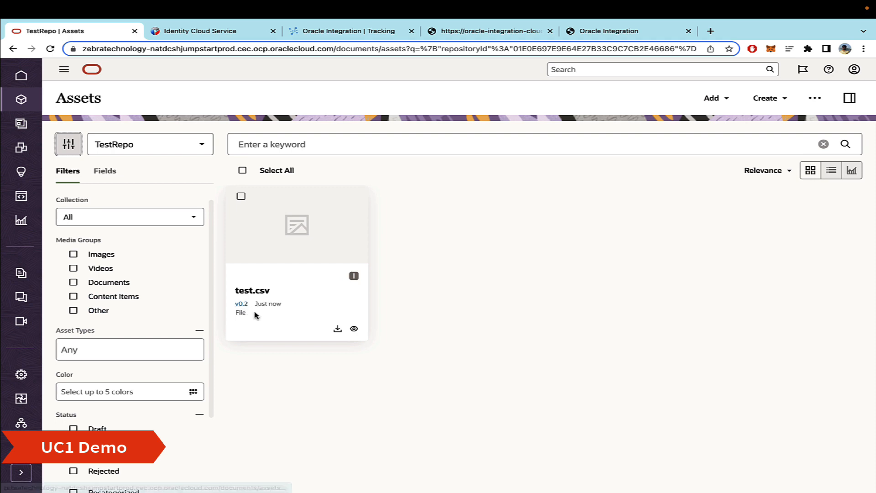
Step: Show test.csv's properties and match its OIC description against tracked instance 32000007
click(241, 198)
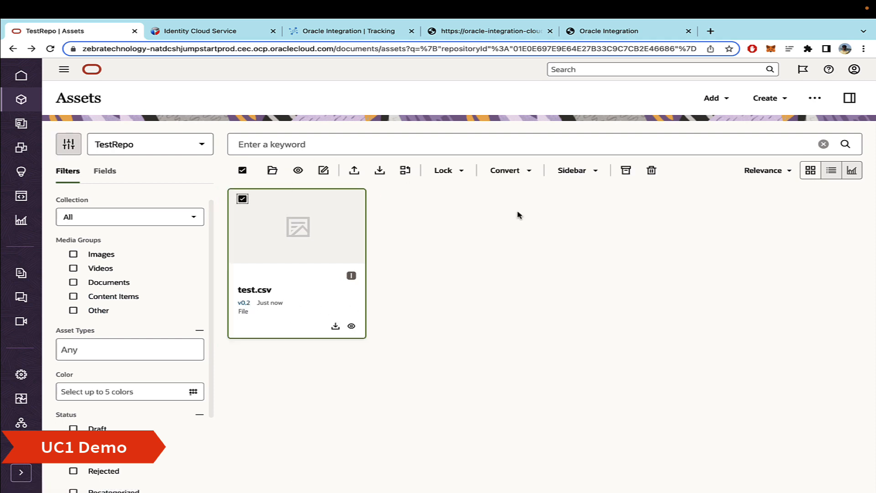
click(849, 98)
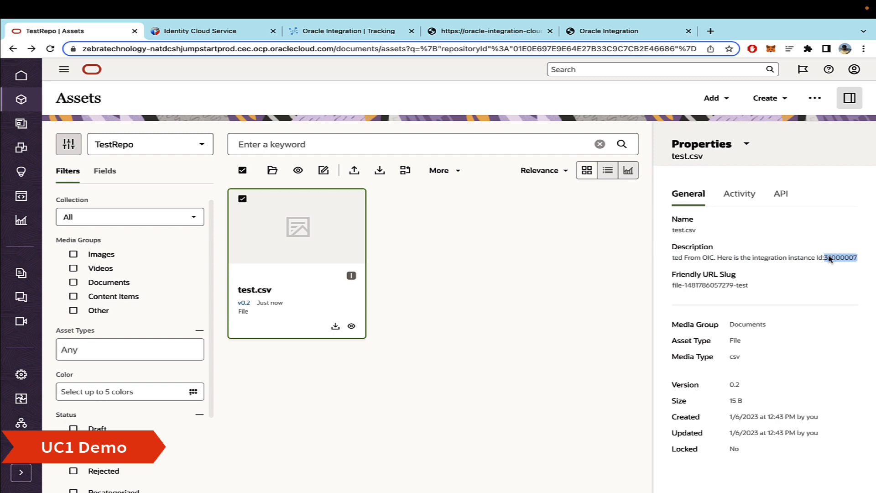
click(350, 31)
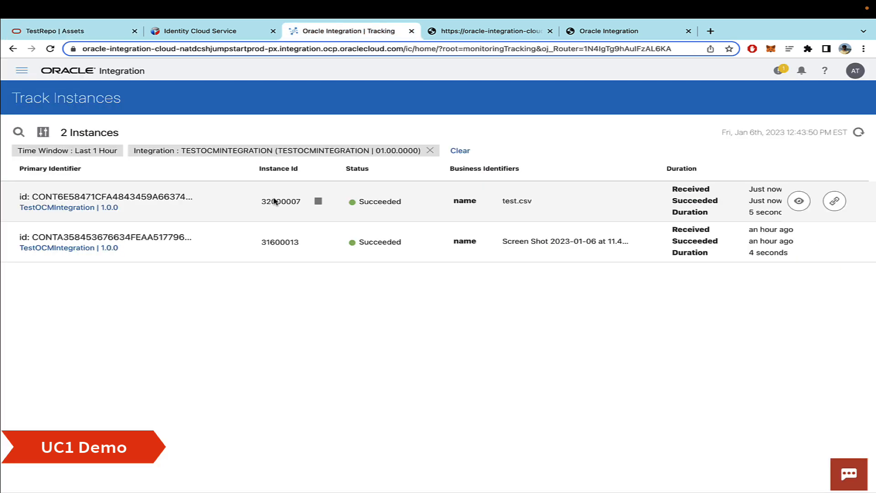
click(59, 31)
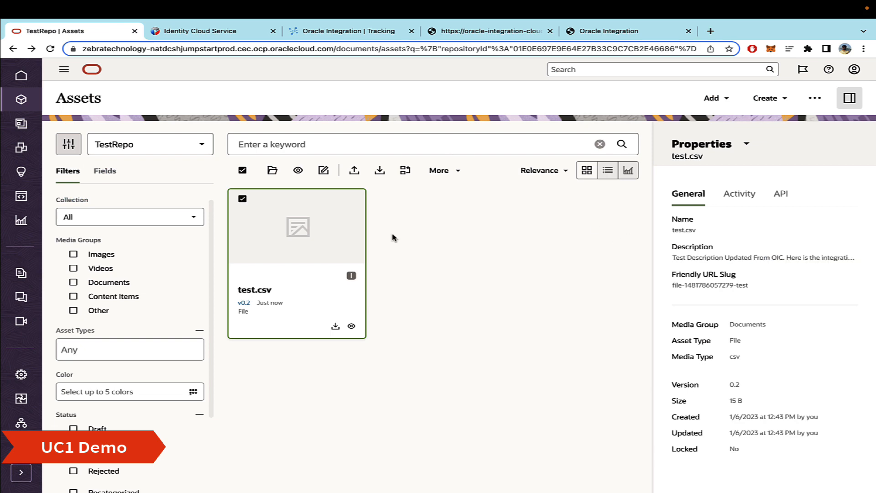
mouse_move(394, 219)
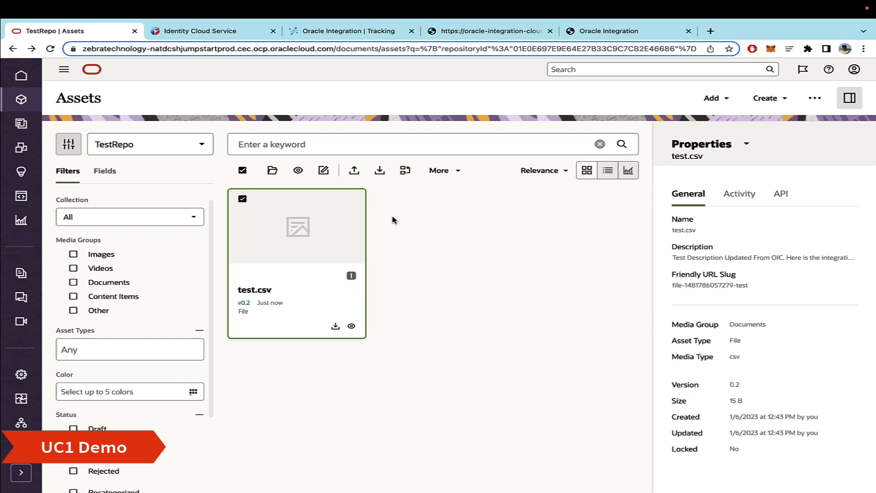
mouse_move(386, 221)
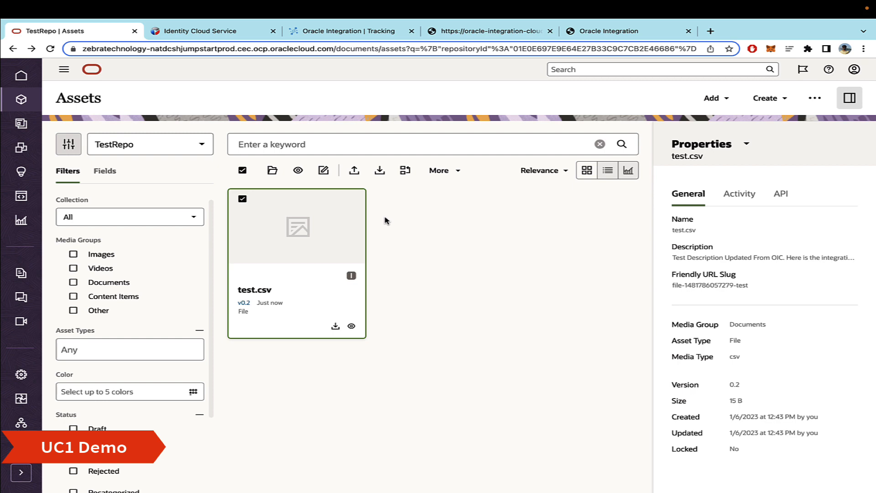
mouse_move(395, 204)
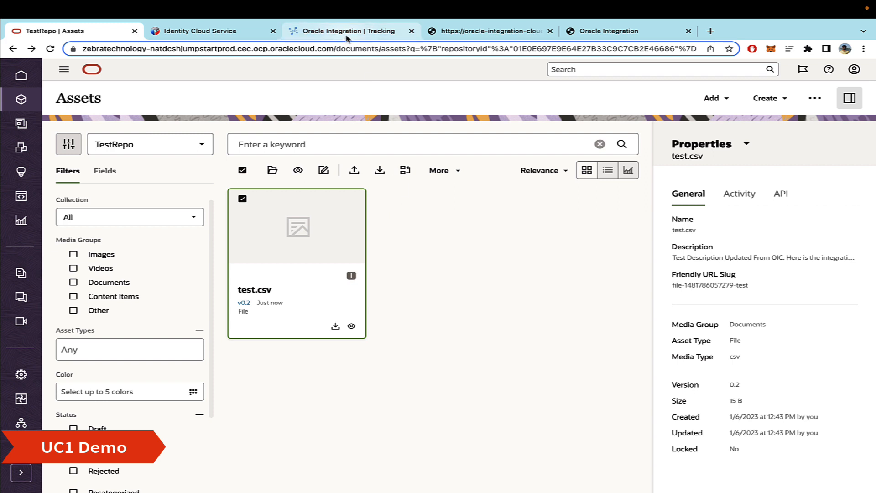
mouse_move(387, 239)
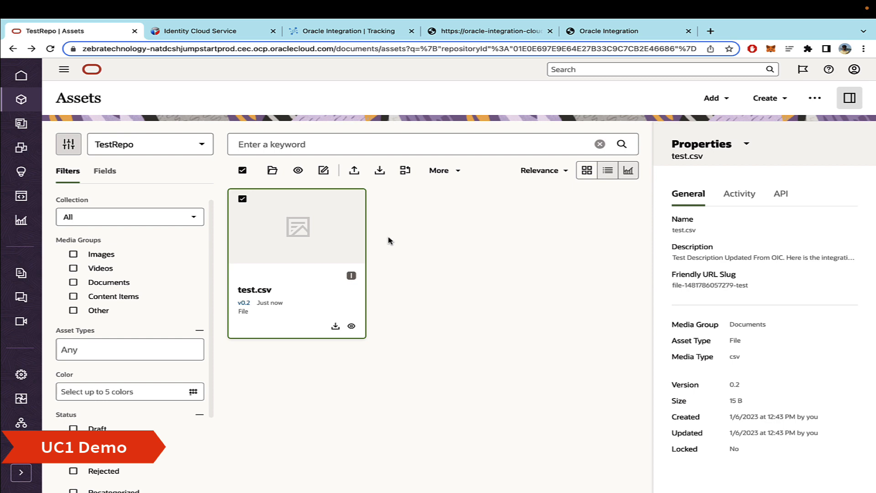
mouse_move(263, 329)
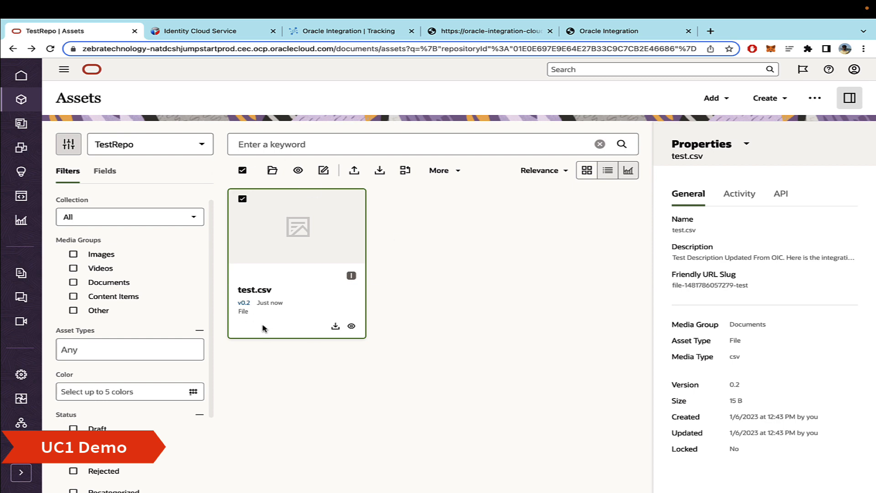
mouse_move(272, 256)
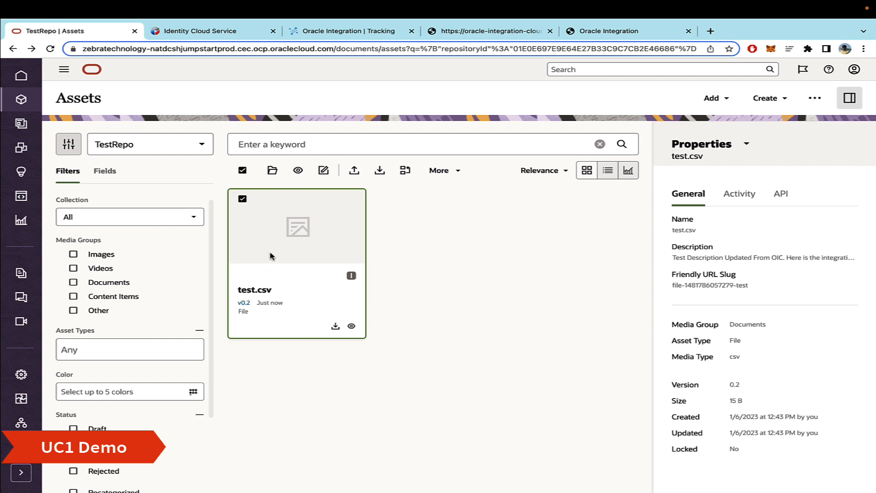
mouse_move(376, 243)
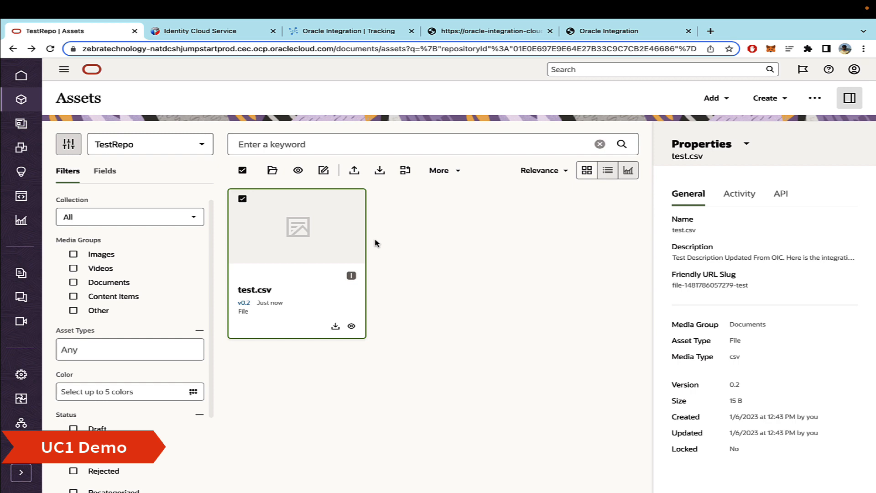
mouse_move(341, 251)
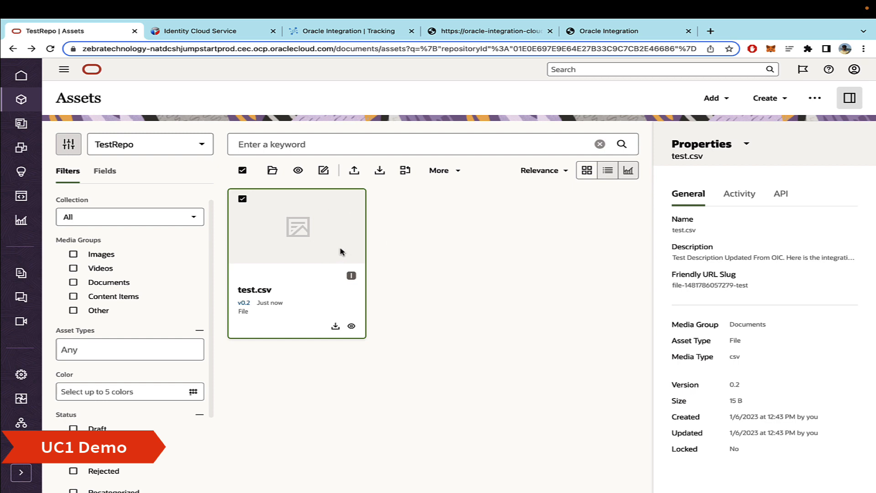
mouse_move(400, 220)
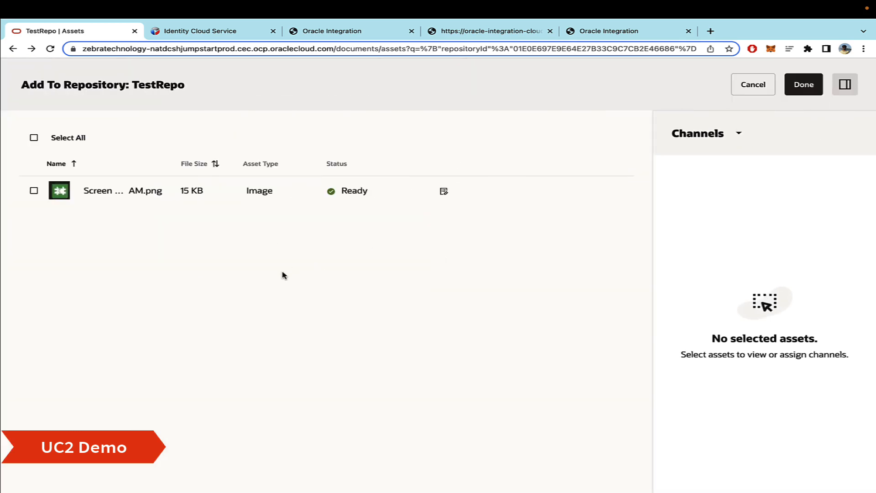
mouse_move(572, 232)
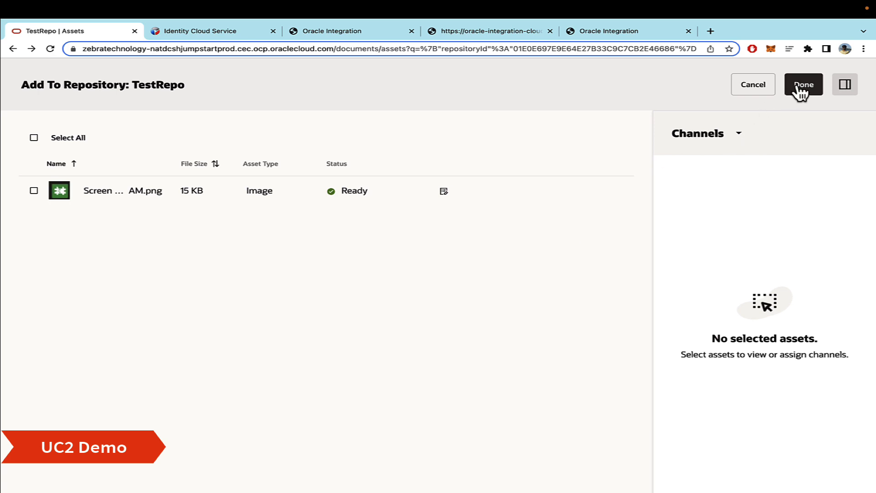
Step: Finish uploading the screenshot PNG to TestRepo, leaving it at v0.1 In Review
click(803, 84)
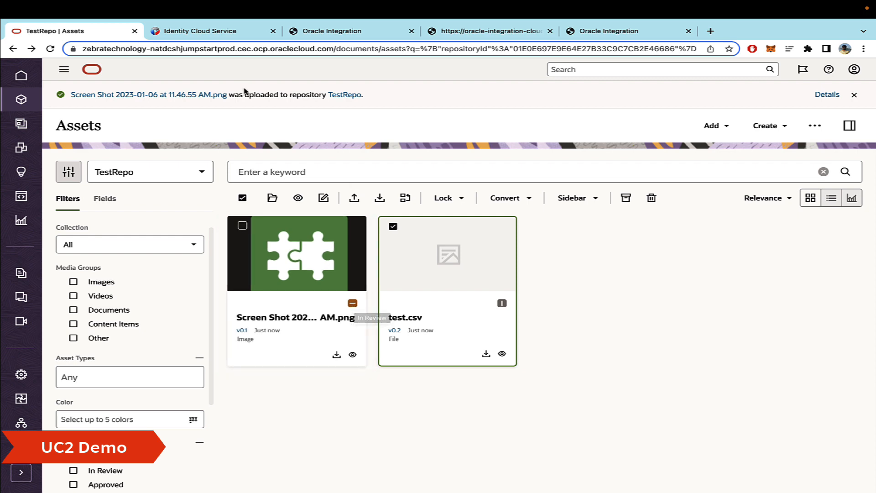
Step: Reload the My Tasks worklist to reveal the new OCEOneStepProcess Editor Review task
click(345, 31)
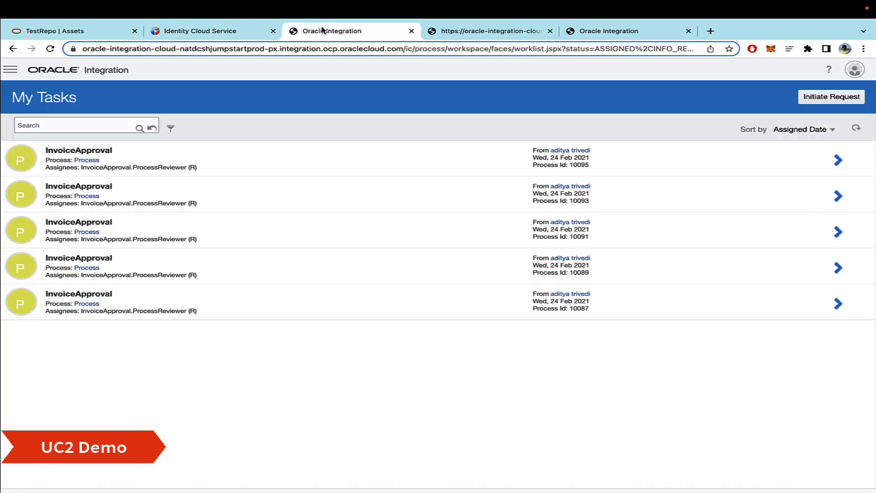
mouse_move(102, 89)
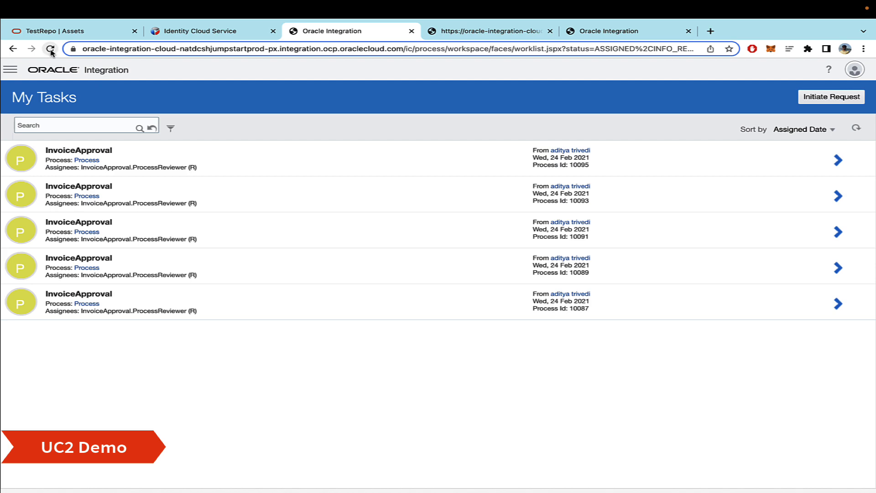
click(51, 47)
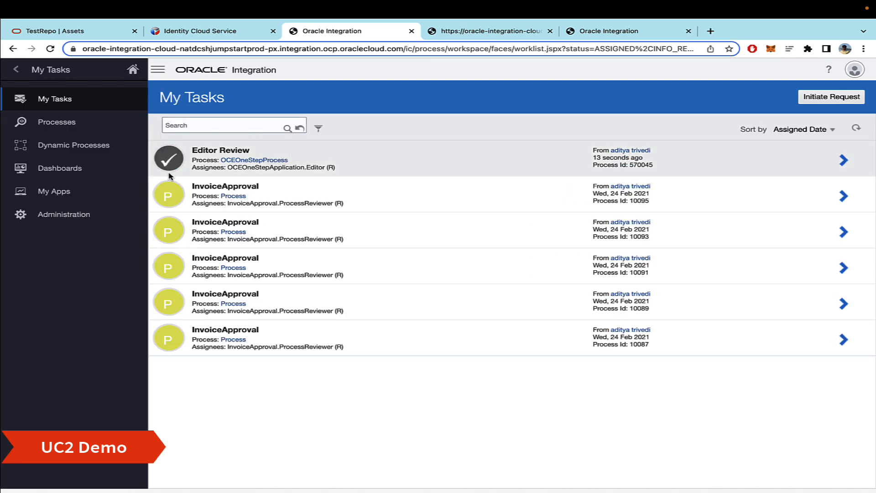
mouse_move(173, 171)
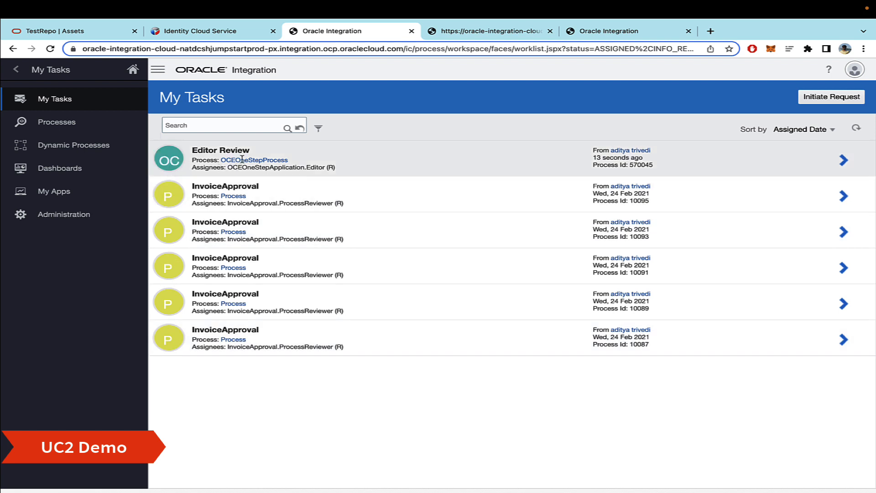
mouse_move(228, 159)
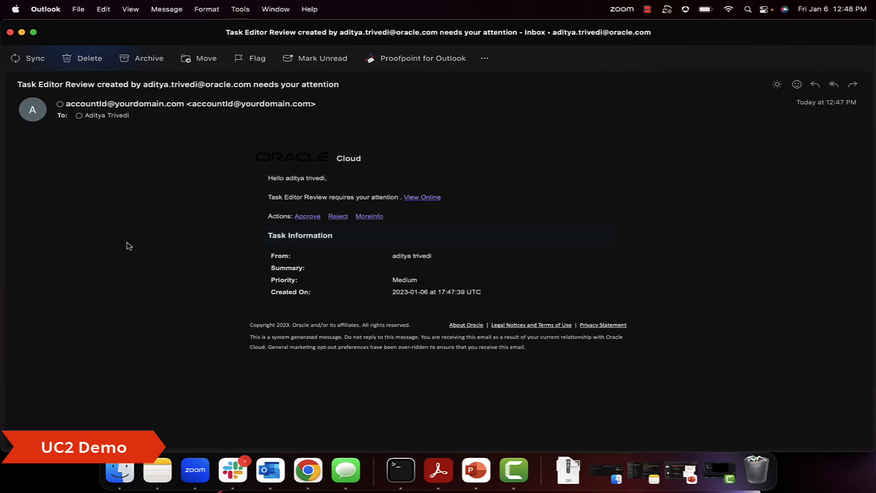
mouse_move(115, 249)
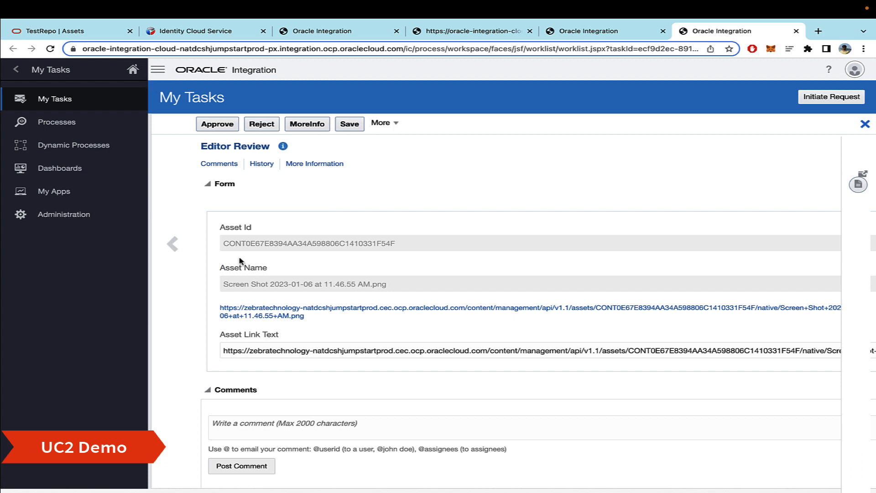
mouse_move(268, 261)
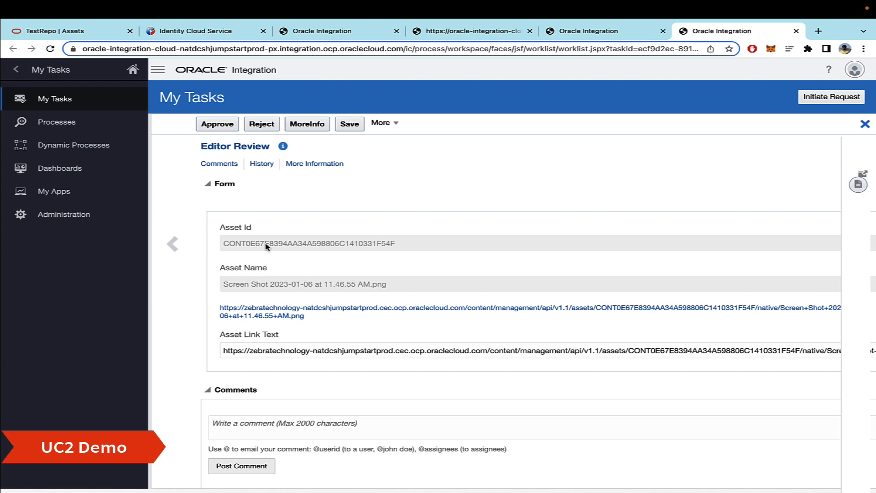
Step: Scroll the Editor Review task form to show the asset link and comments section
scroll(down, 3)
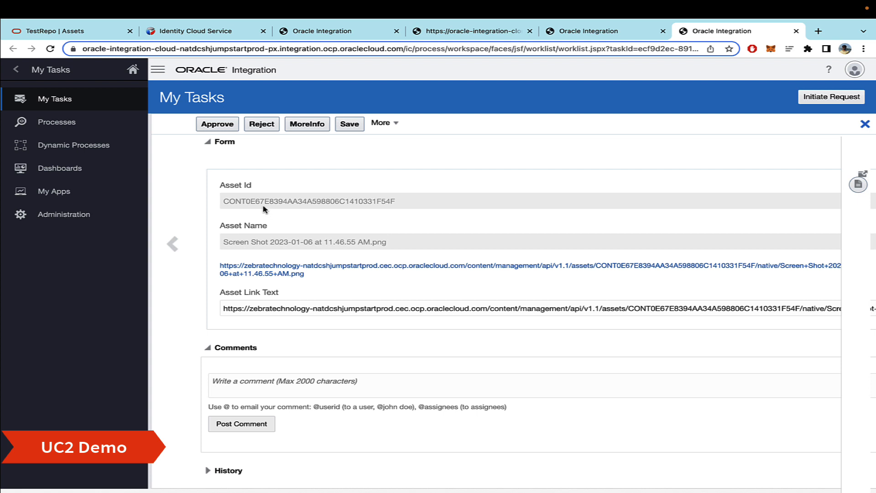
mouse_move(281, 255)
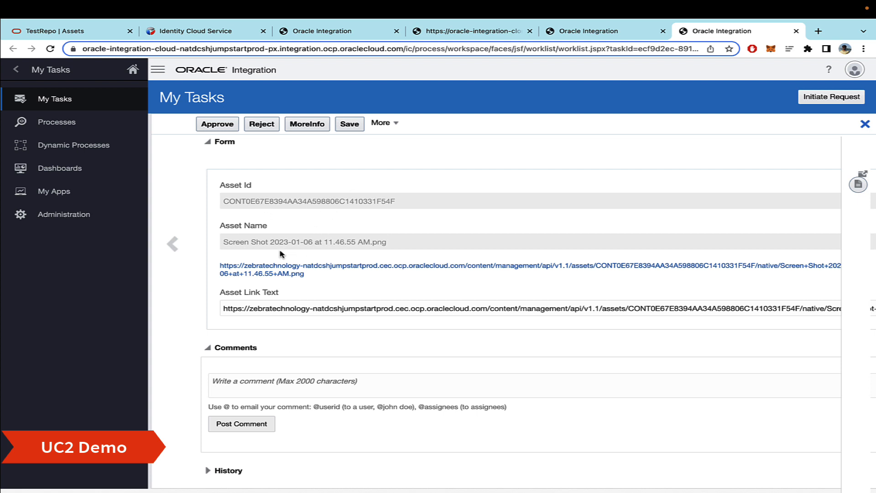
mouse_move(320, 285)
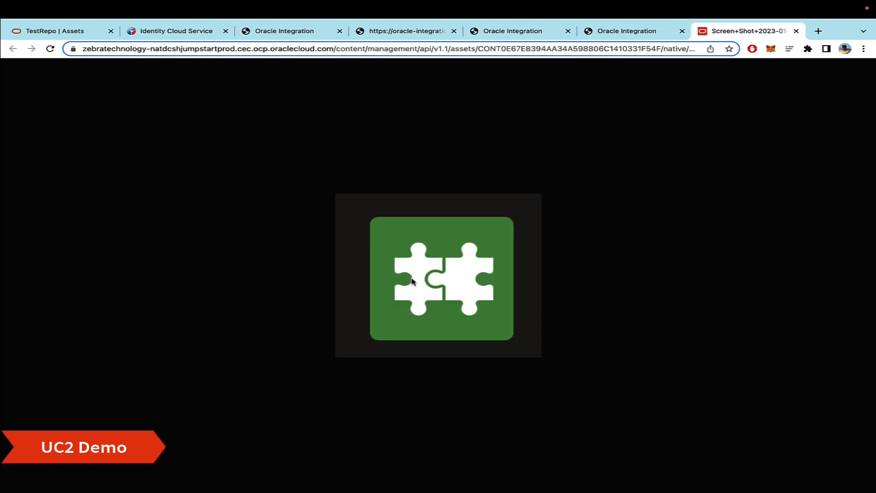
mouse_move(582, 136)
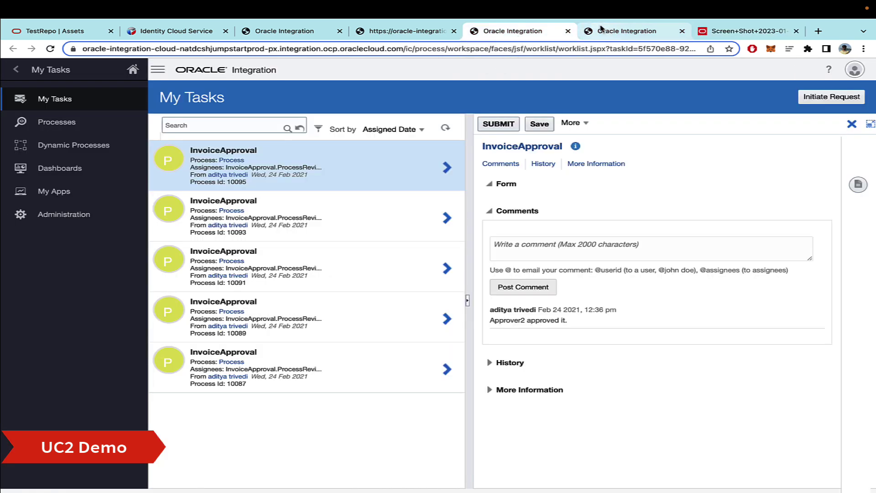
Step: Approve the screenshot's Editor Review task, then return to the TestRepo asset library
click(630, 30)
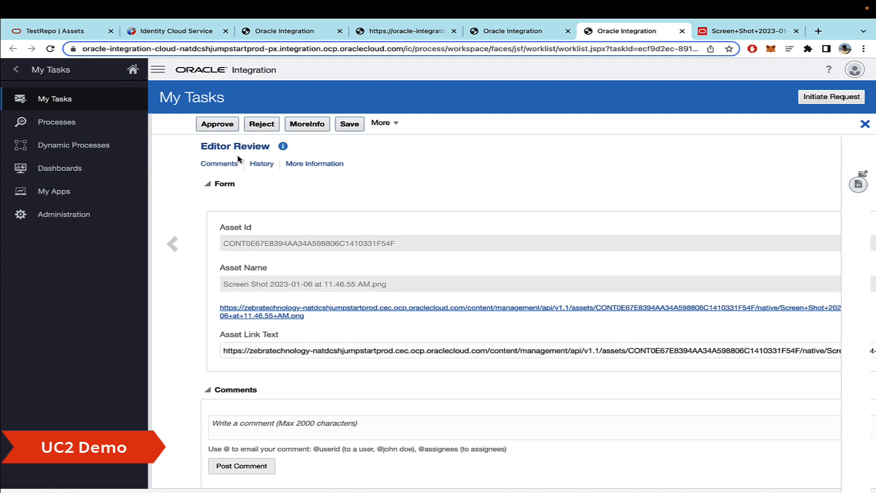
click(217, 124)
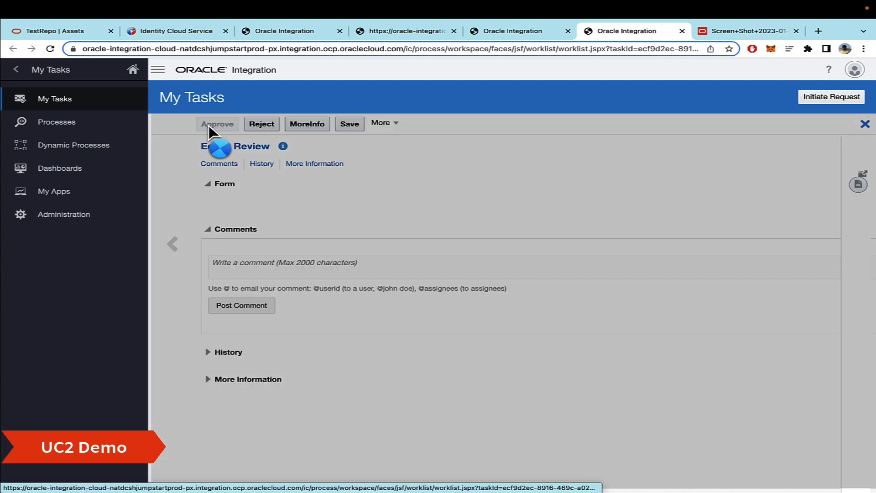
click(216, 124)
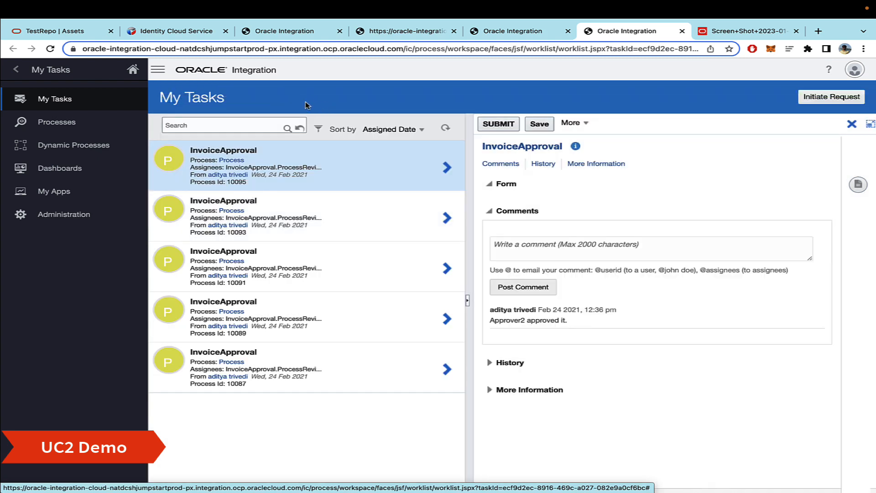
click(59, 31)
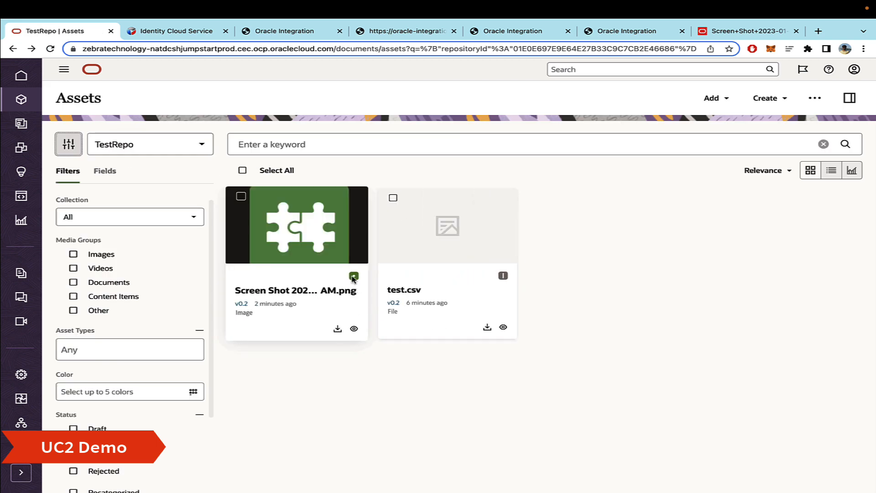
mouse_move(353, 278)
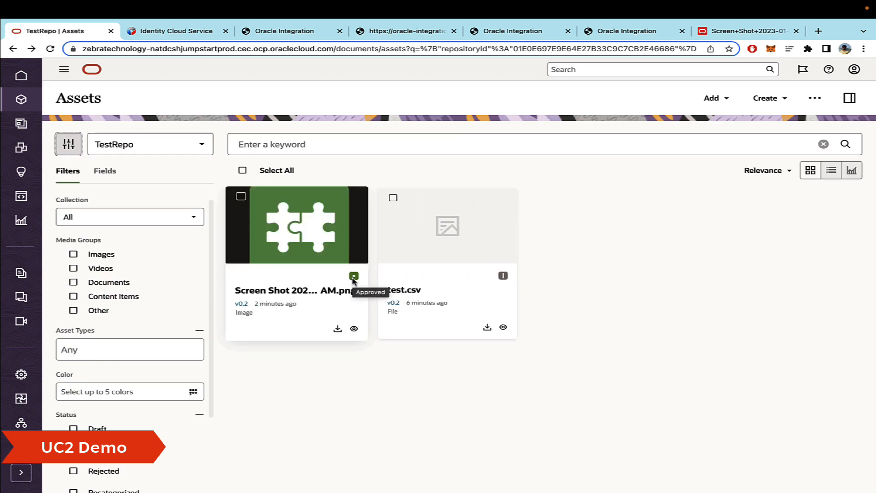
mouse_move(350, 279)
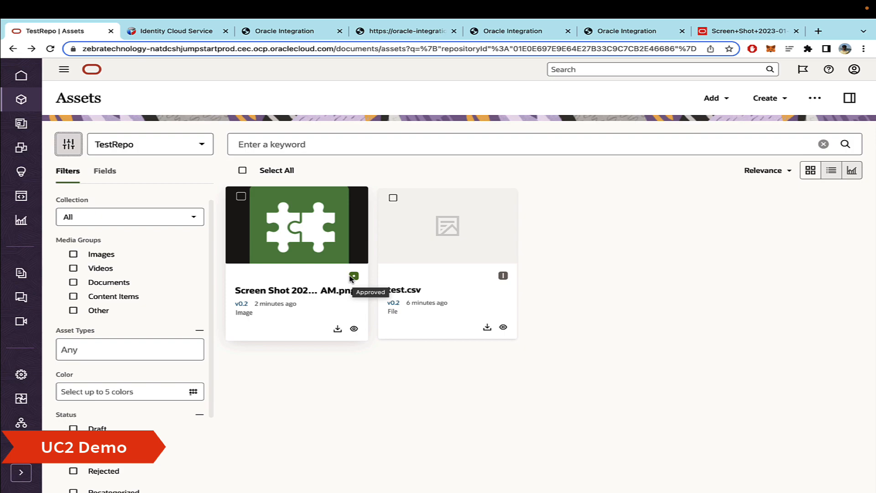
Step: Check that the screenshot is marked Approved and open its Workflows sidebar
click(635, 31)
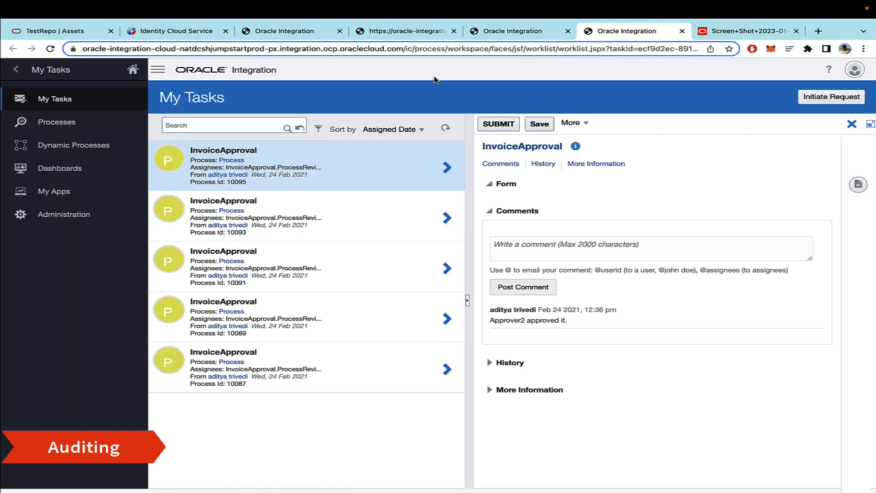
click(55, 31)
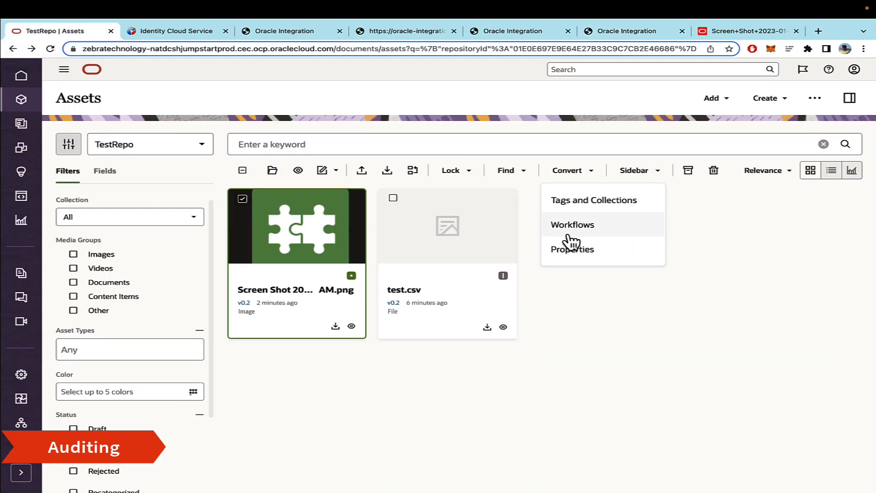
mouse_move(586, 229)
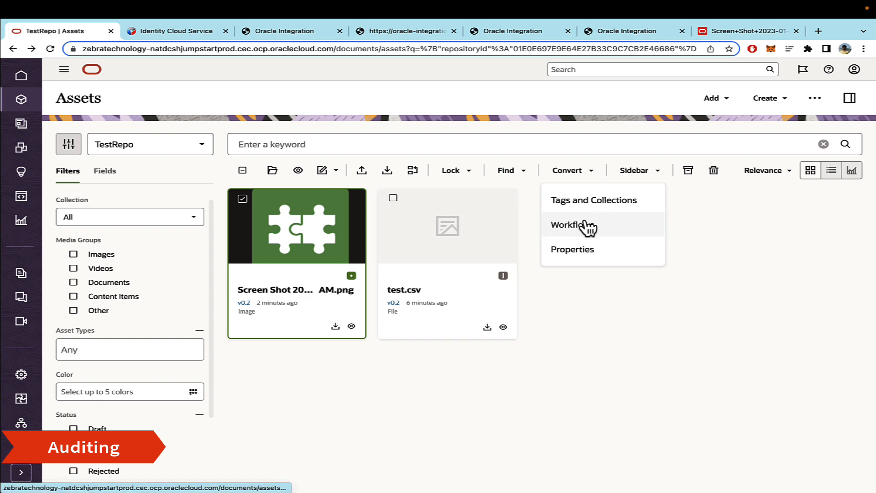
click(573, 224)
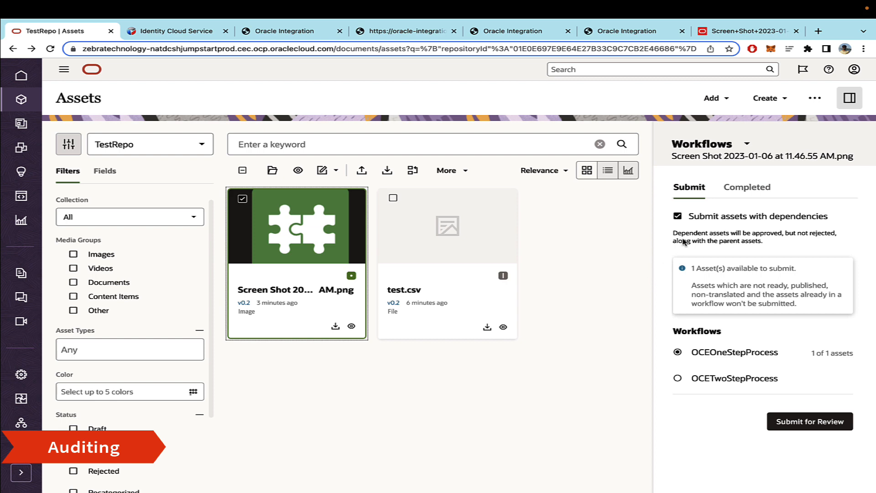
Step: Expand the completed OCEOneStepProcess entry showing submitted v0.1, approver completed, and completed v0.2
click(746, 187)
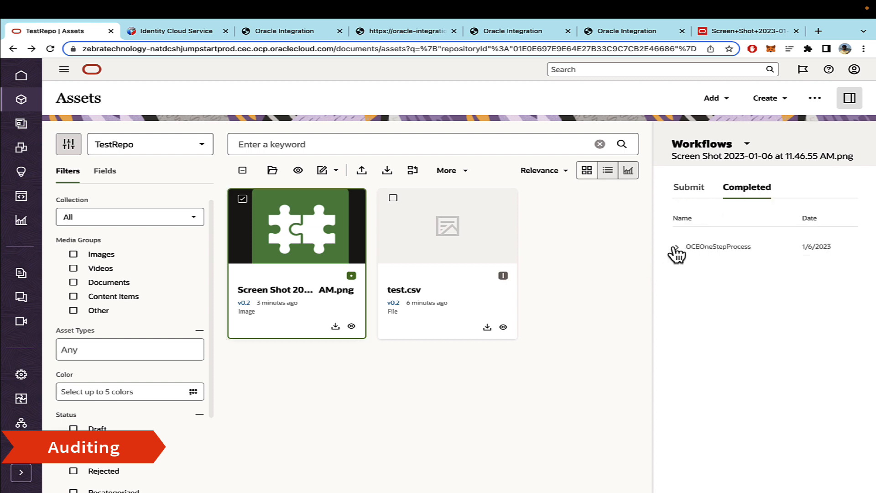
click(676, 247)
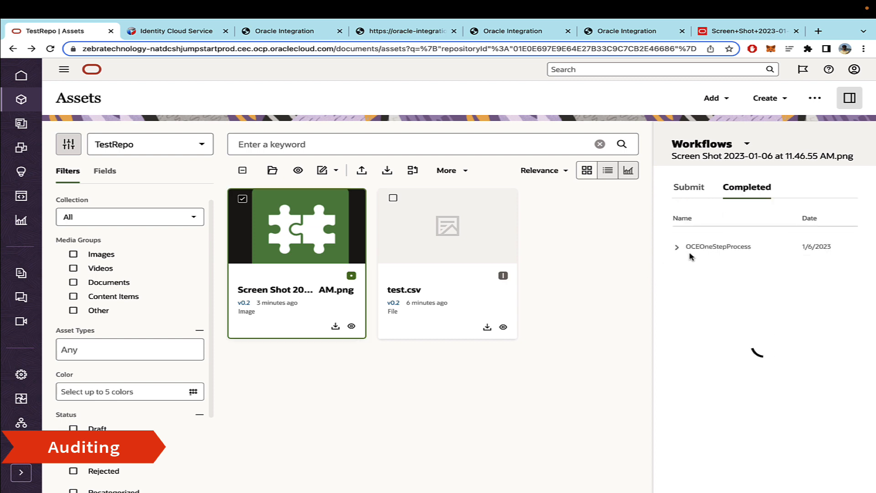
click(677, 246)
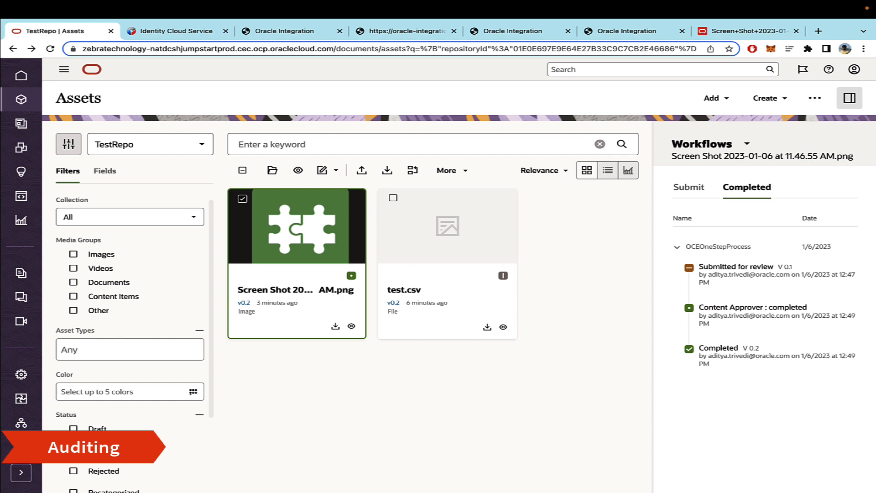
mouse_move(747, 277)
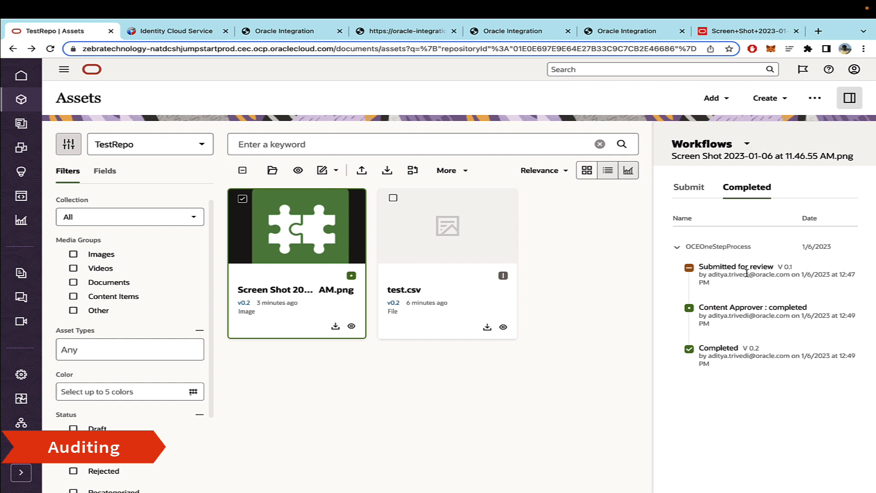
mouse_move(802, 298)
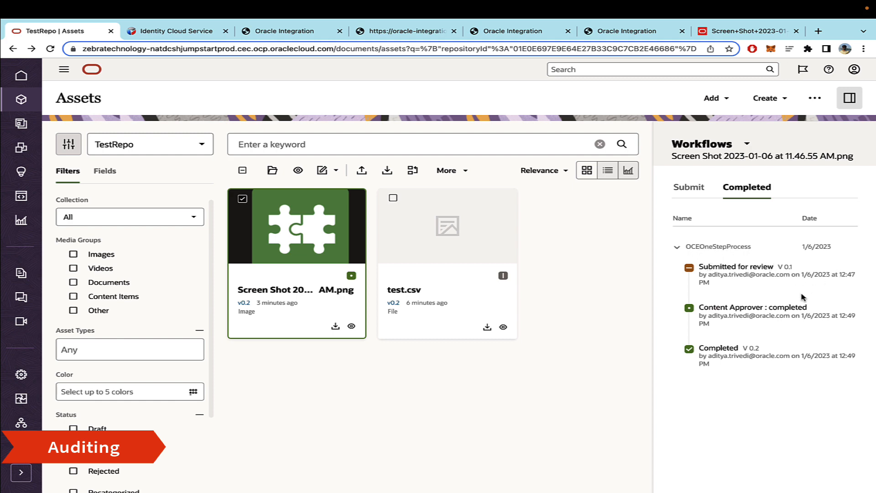
mouse_move(845, 316)
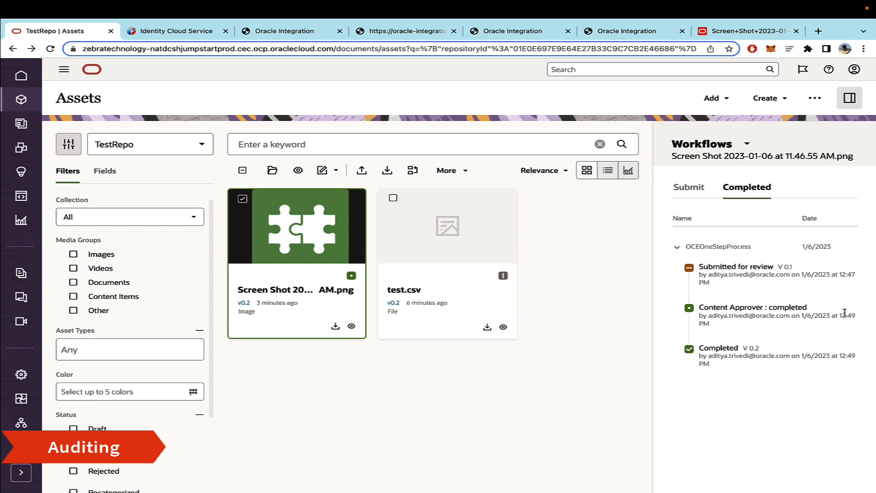
mouse_move(749, 318)
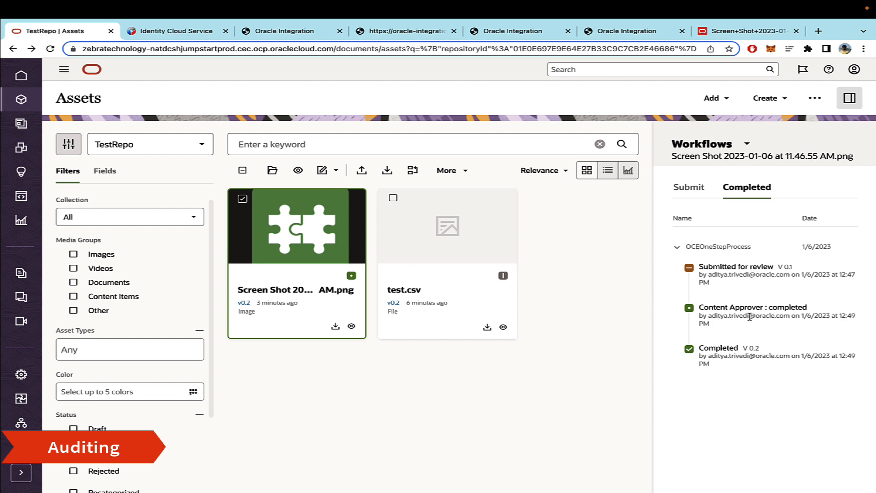
mouse_move(732, 358)
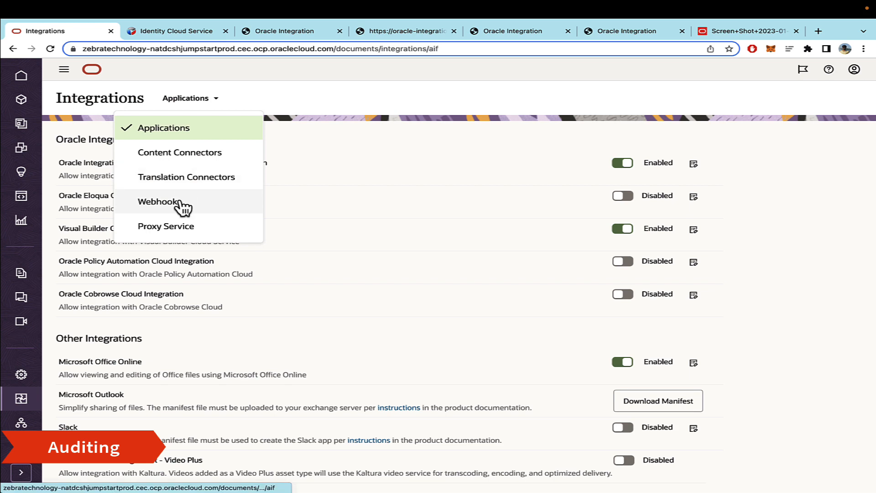
Step: List the webhooks and open AssetCreationIntoOIC to view its successful event log
click(159, 202)
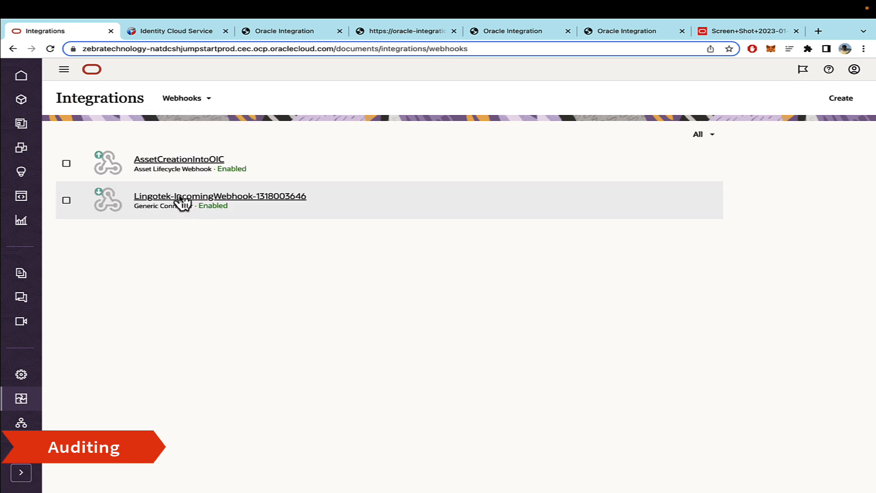
click(179, 159)
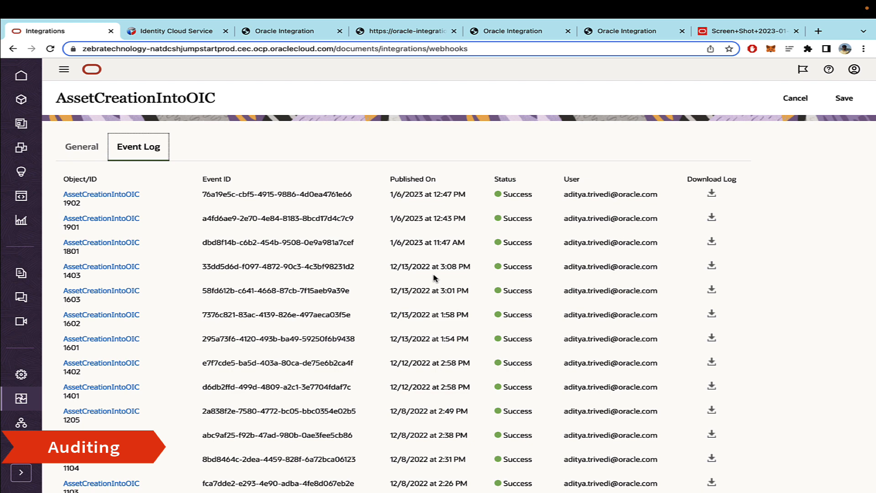
mouse_move(286, 208)
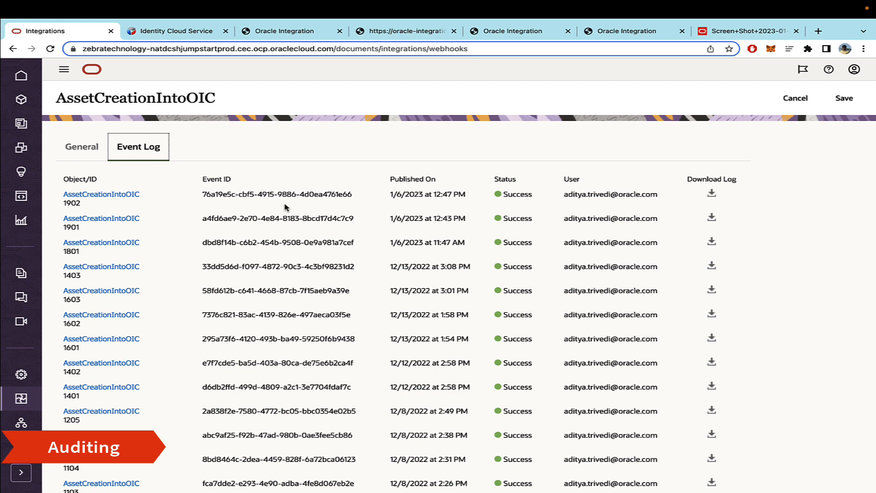
mouse_move(294, 193)
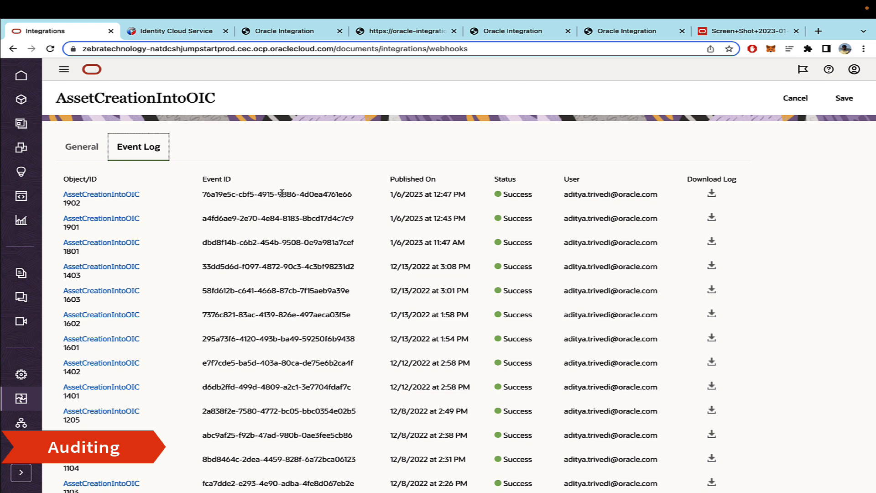
mouse_move(712, 196)
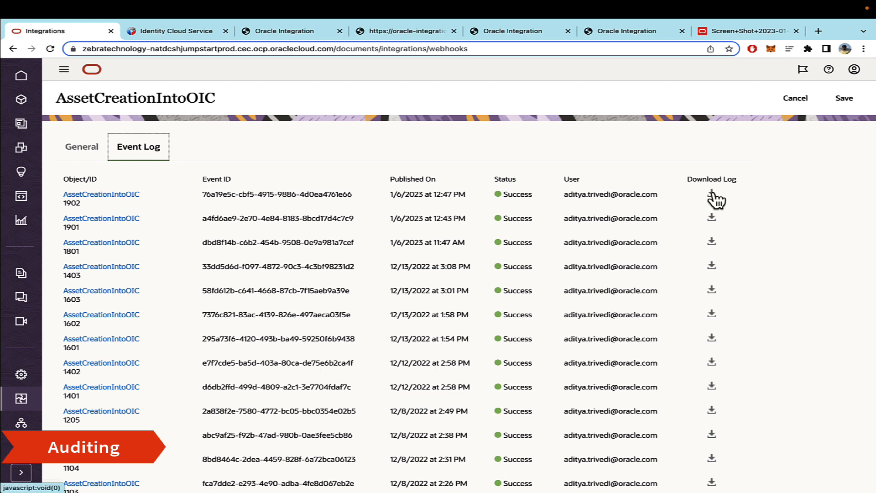
mouse_move(169, 204)
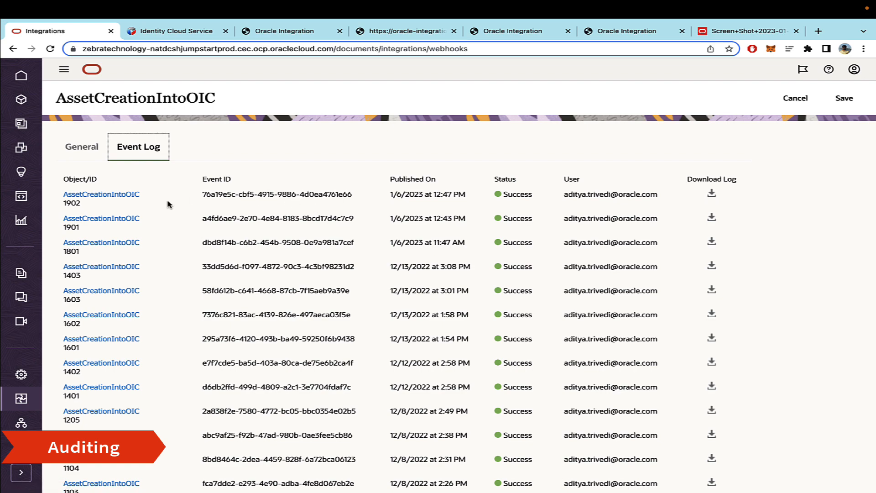